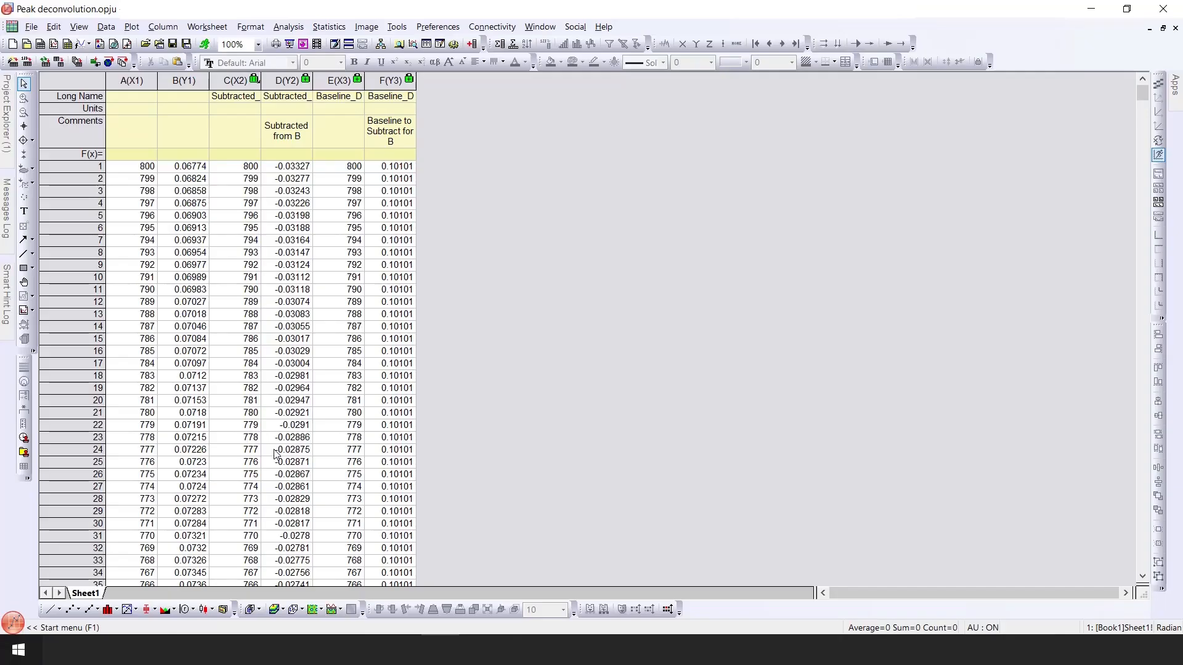
{"action": "mouse_move", "coordinate": [272, 264]}
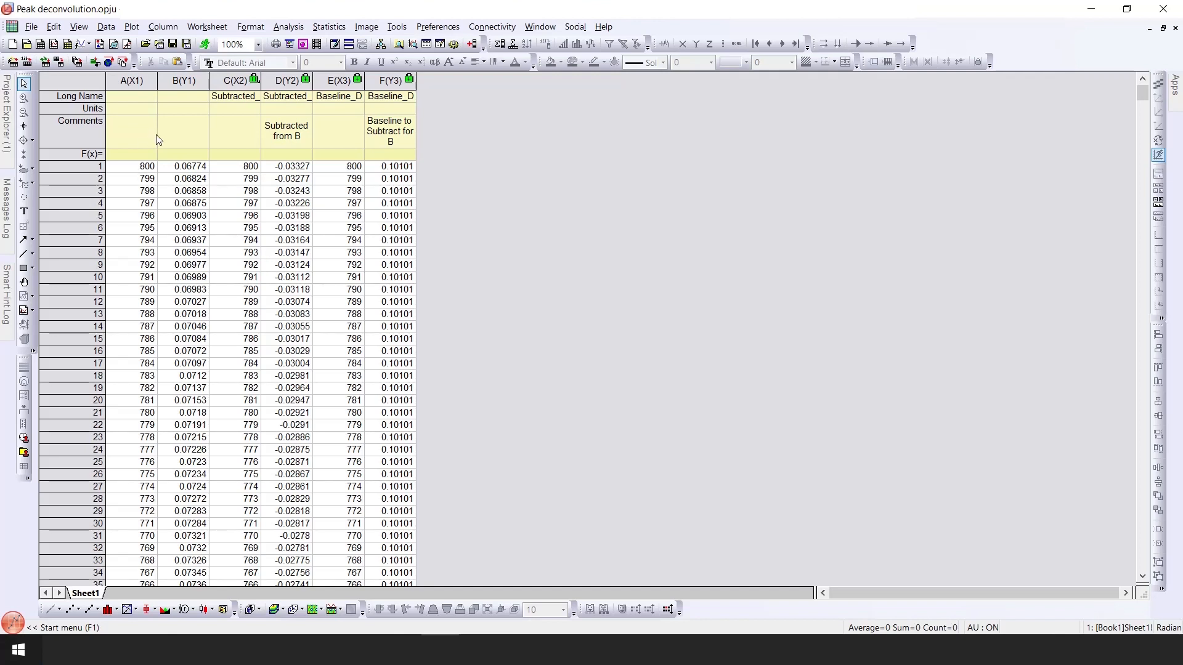
{"action": "mouse_move", "coordinate": [232, 216]}
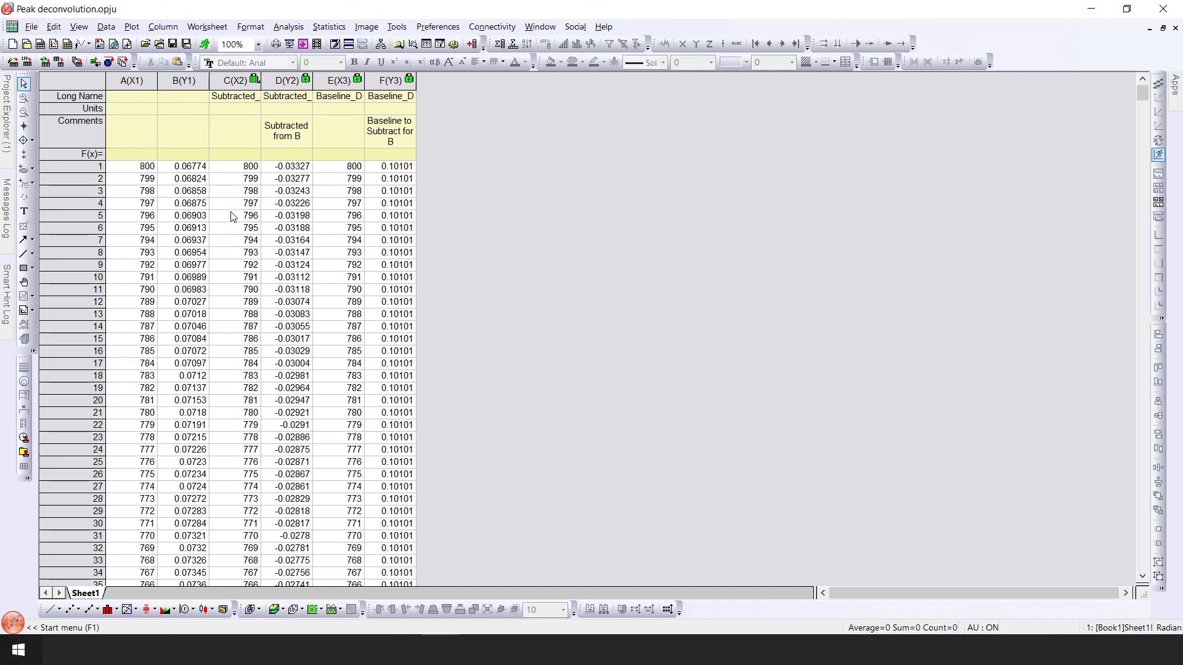
{"action": "mouse_move", "coordinate": [446, 212]}
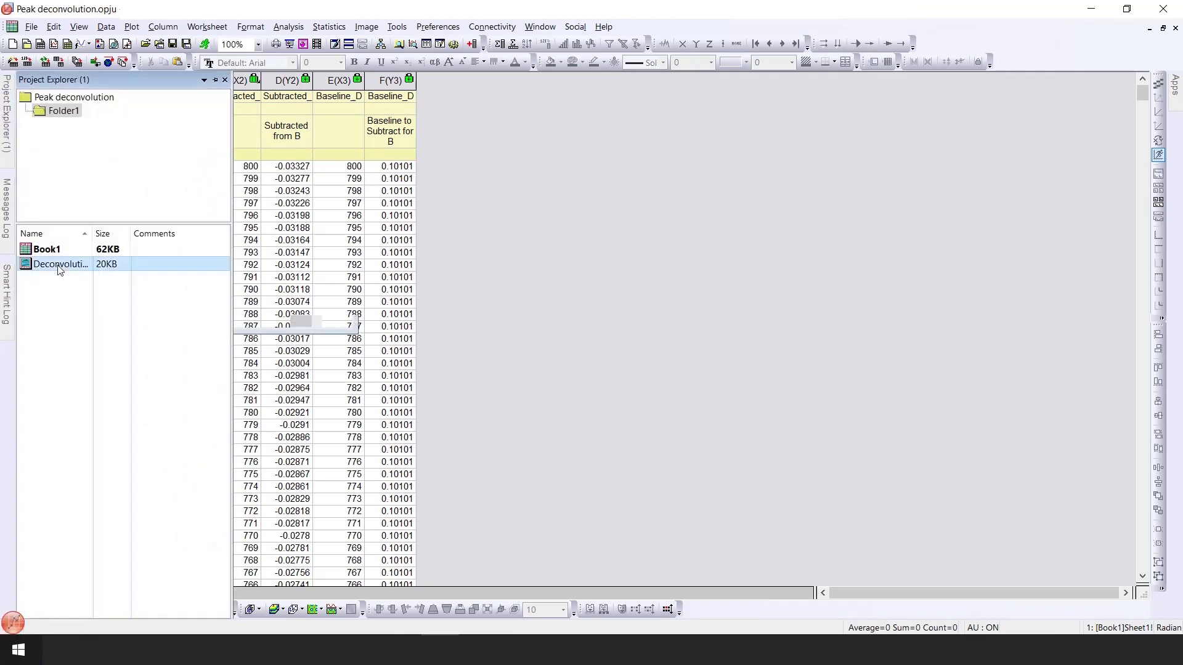
Bring up the Deconvolution graph from Project Explorer showing the overlapping-peak spectrum
{"action": "double_click", "coordinate": [60, 264]}
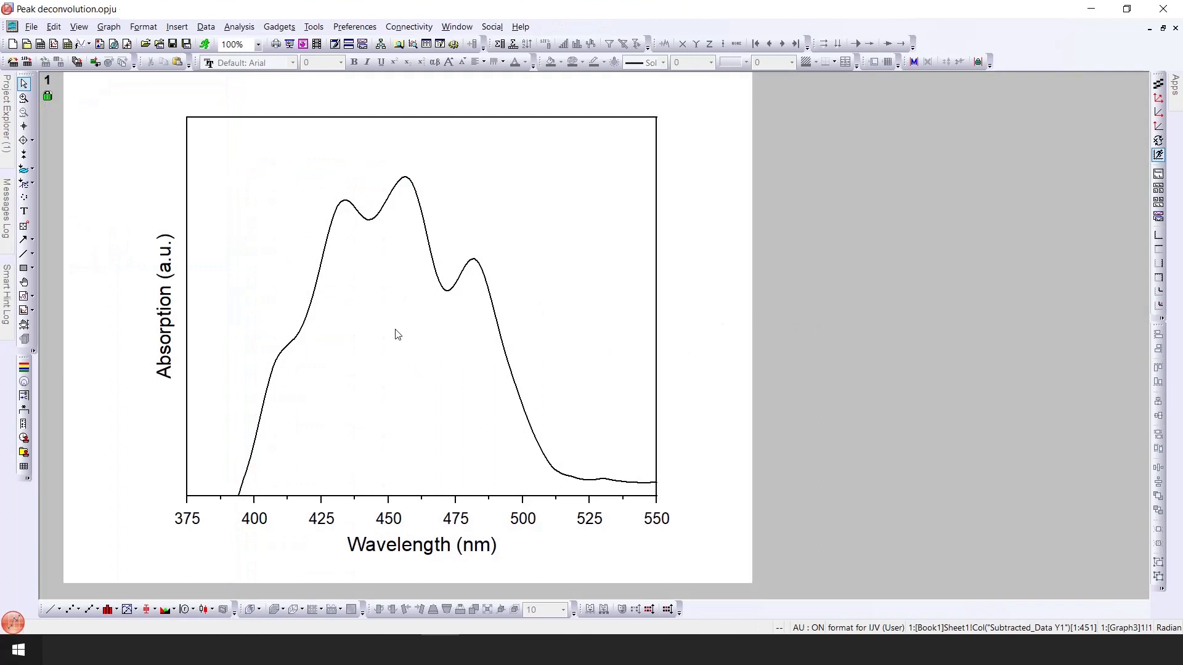
{"action": "mouse_move", "coordinate": [335, 437]}
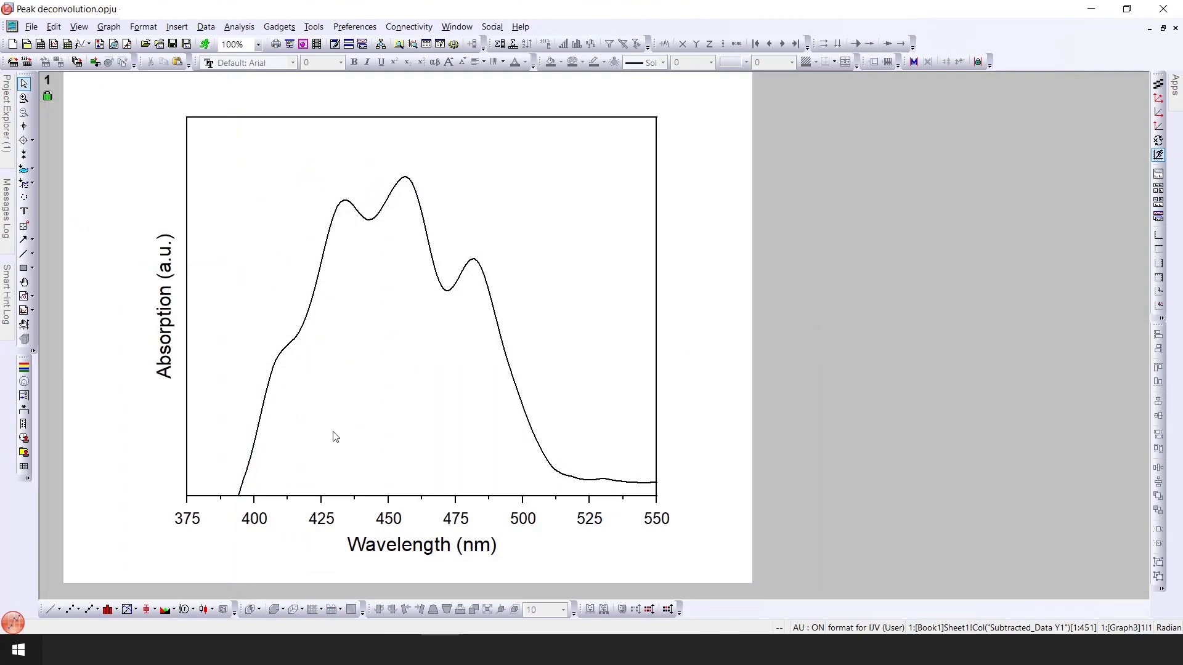
{"action": "mouse_move", "coordinate": [391, 522]}
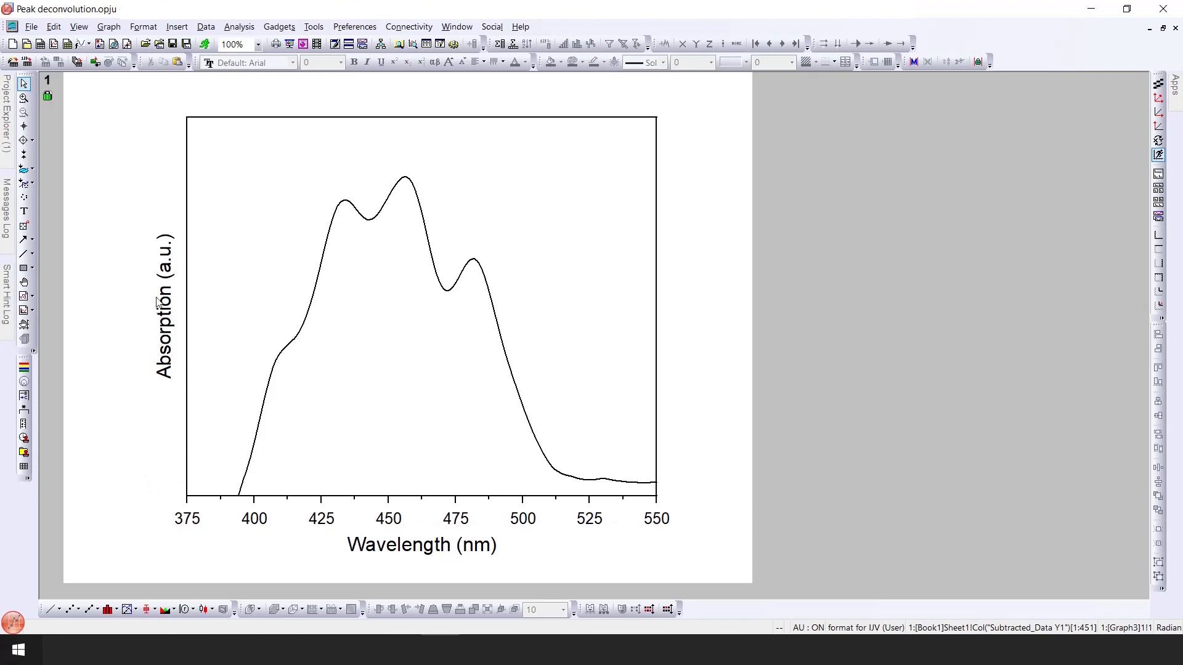
{"action": "mouse_move", "coordinate": [297, 378]}
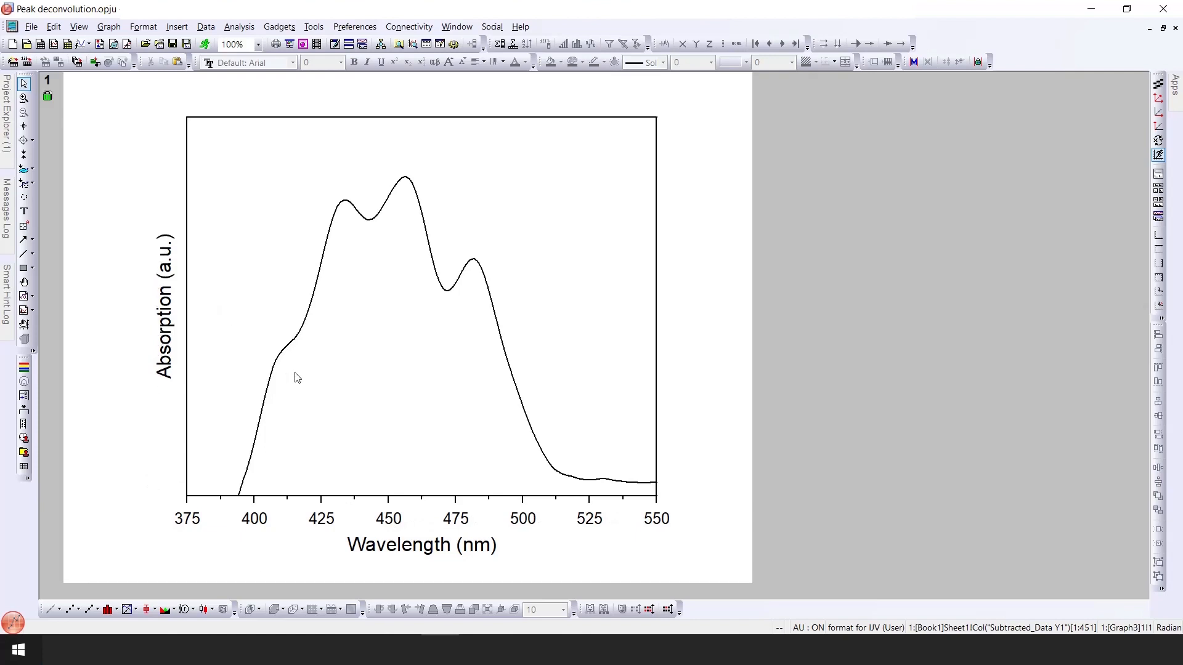
{"action": "mouse_move", "coordinate": [269, 350]}
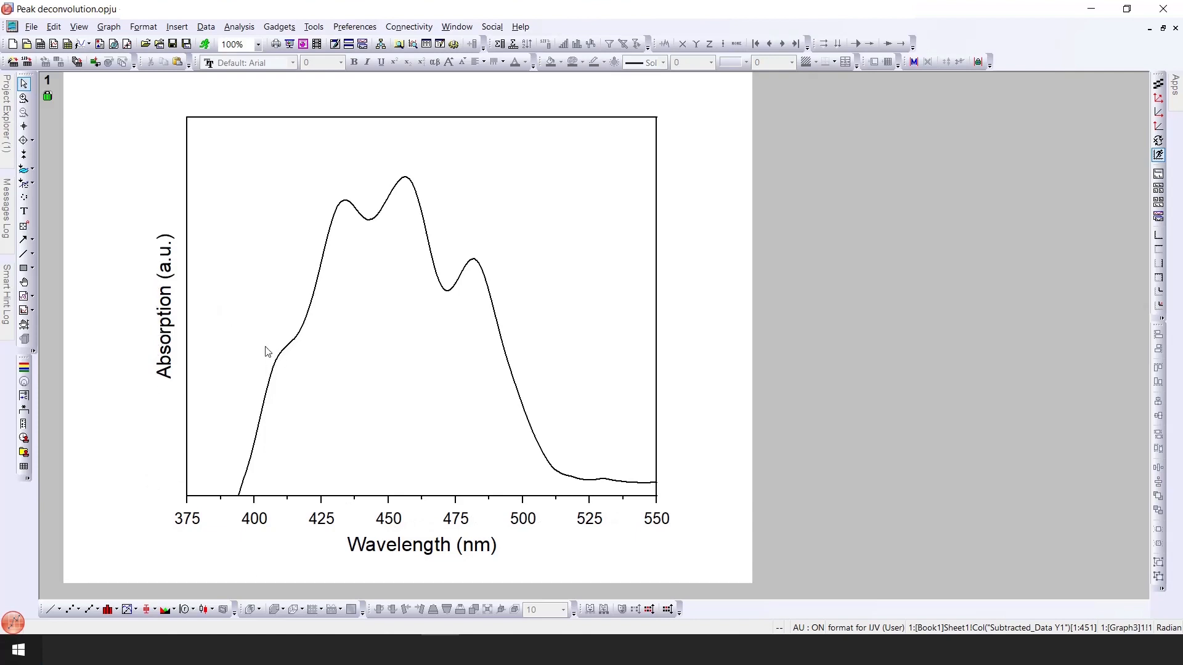
{"action": "mouse_move", "coordinate": [408, 212]}
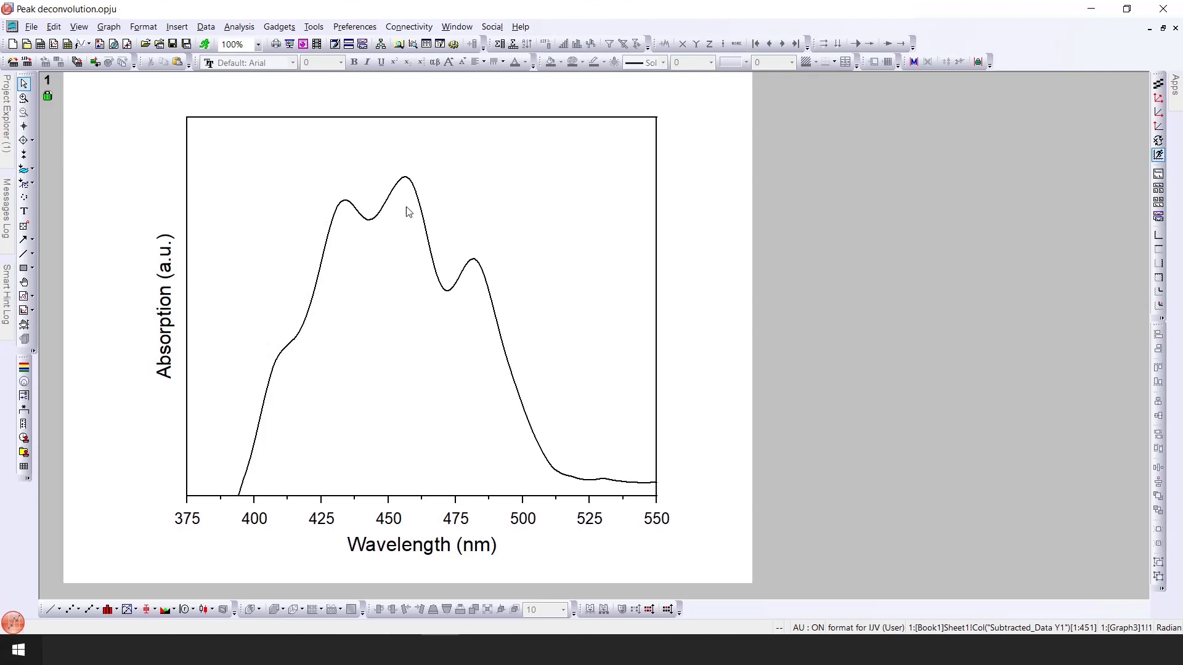
{"action": "mouse_move", "coordinate": [246, 422]}
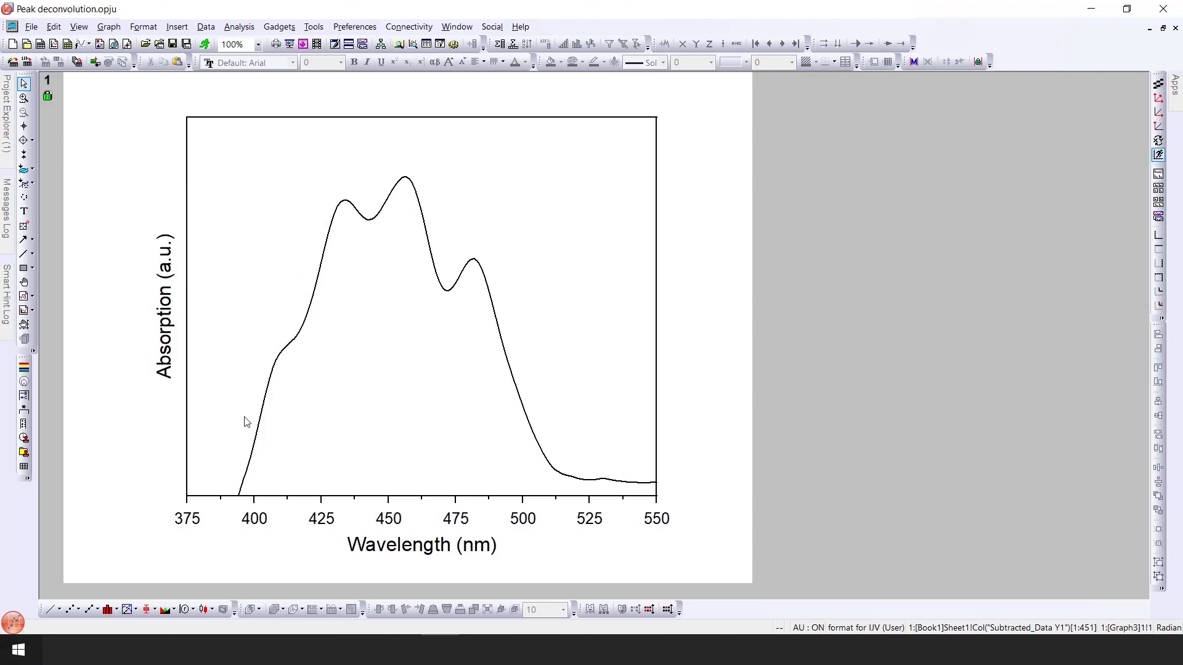
{"action": "mouse_move", "coordinate": [389, 266]}
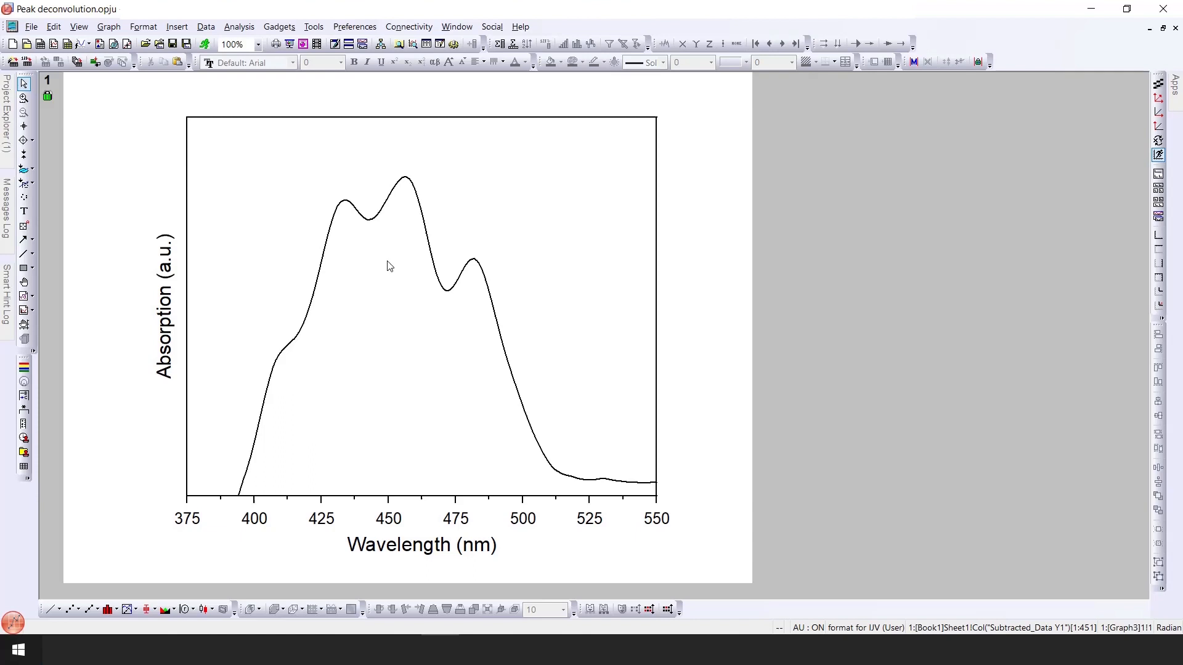
{"action": "mouse_move", "coordinate": [369, 262]}
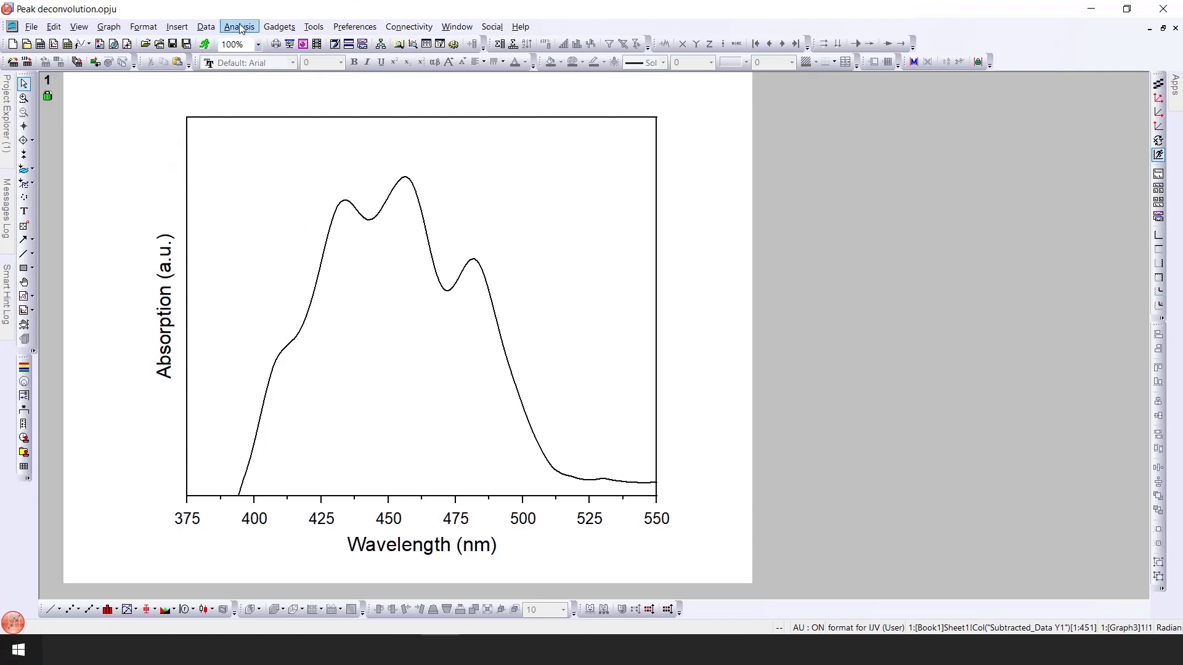
Launch Multiple Peak Fit from the Analysis menu with Gaussian as the peak function
{"action": "left_click", "coordinate": [239, 27]}
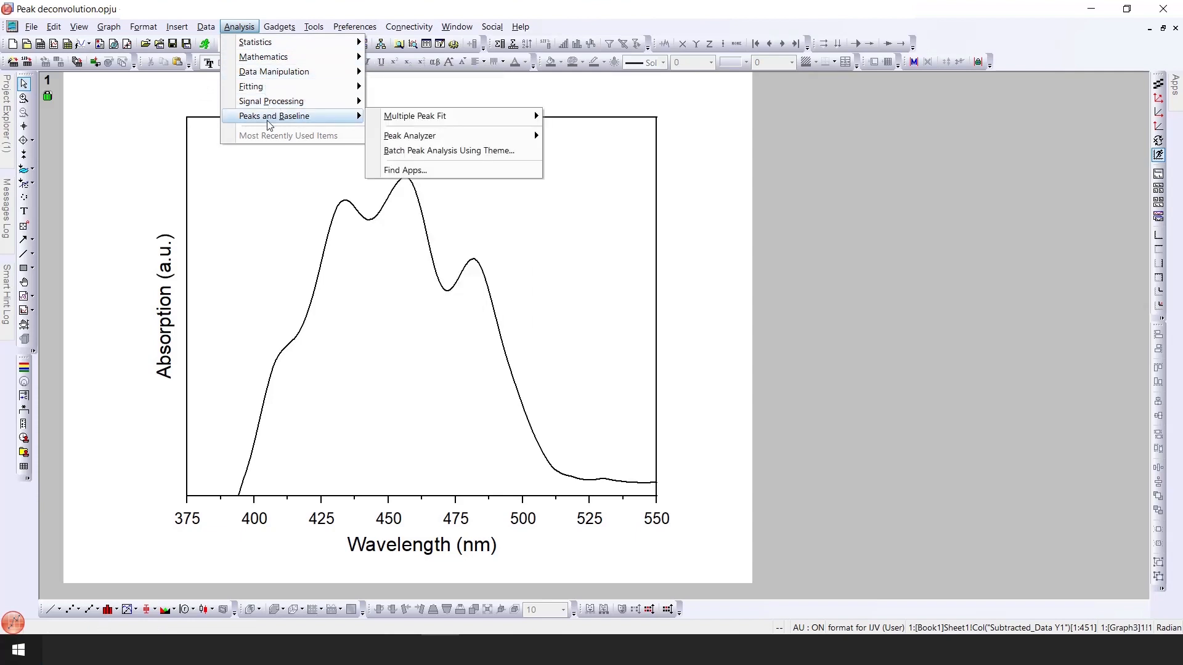
{"action": "mouse_move", "coordinate": [414, 116]}
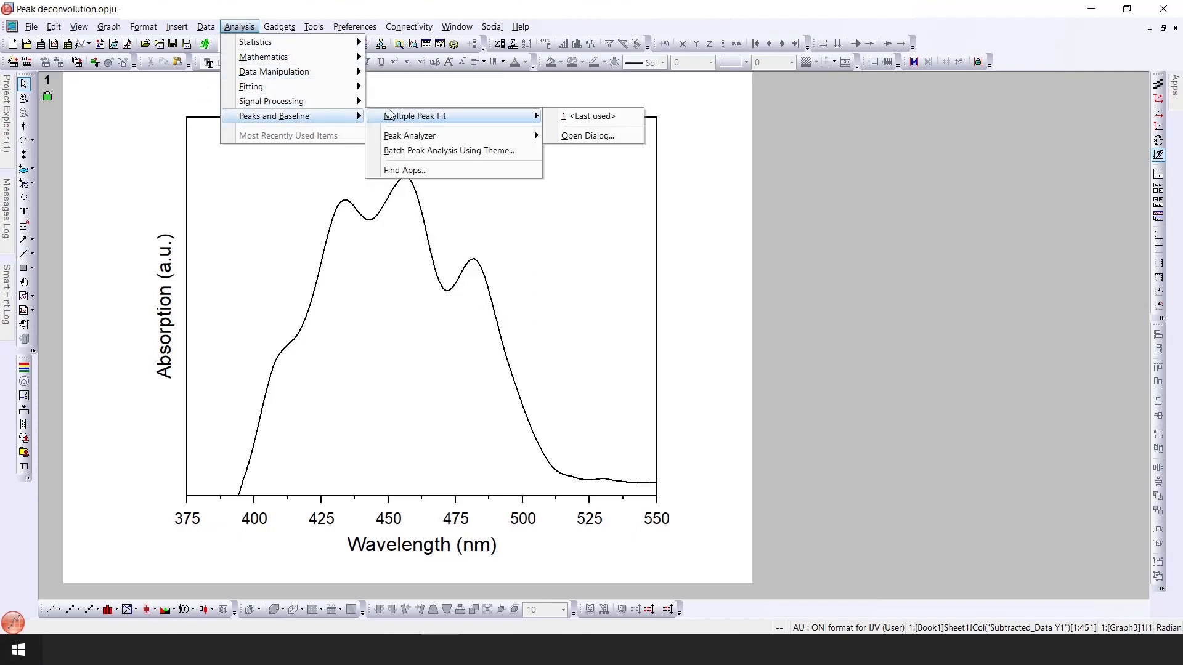
{"action": "mouse_move", "coordinate": [519, 123]}
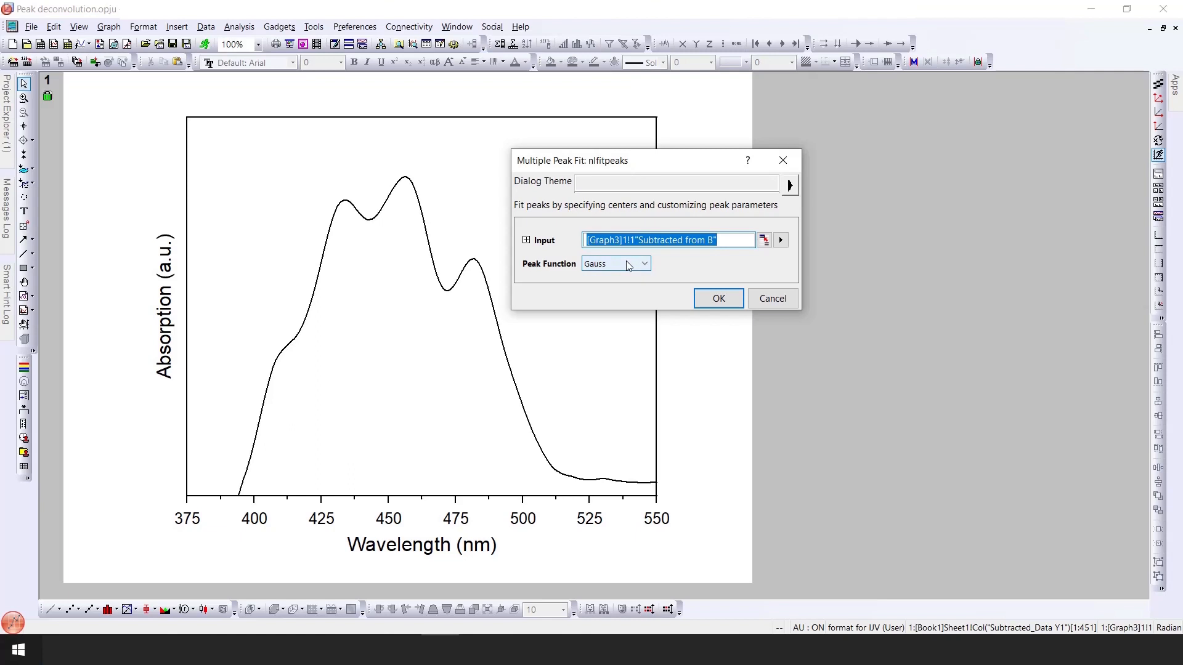
{"action": "left_click", "coordinate": [643, 264]}
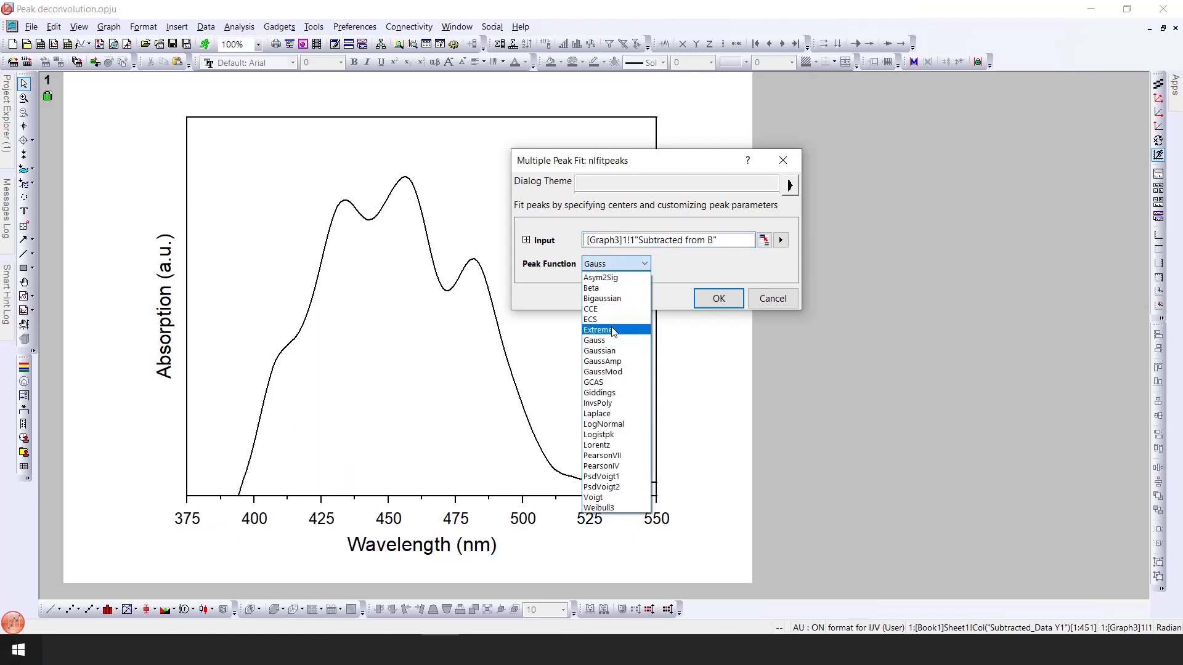
{"action": "mouse_move", "coordinate": [615, 350]}
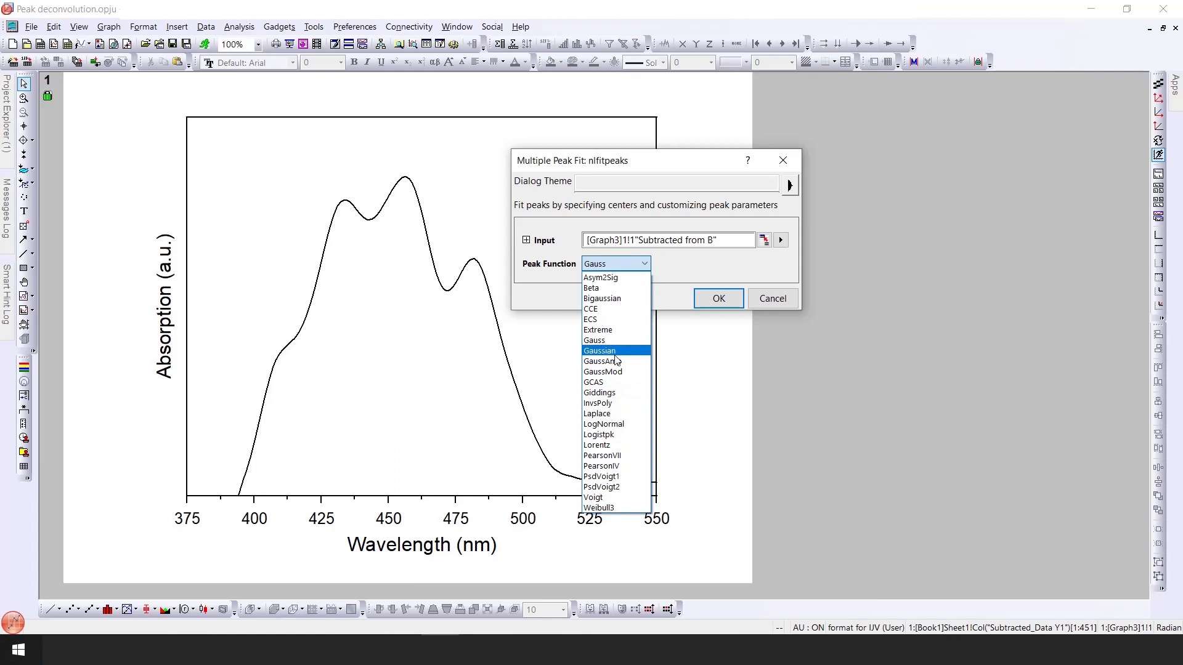
{"action": "left_click", "coordinate": [600, 350]}
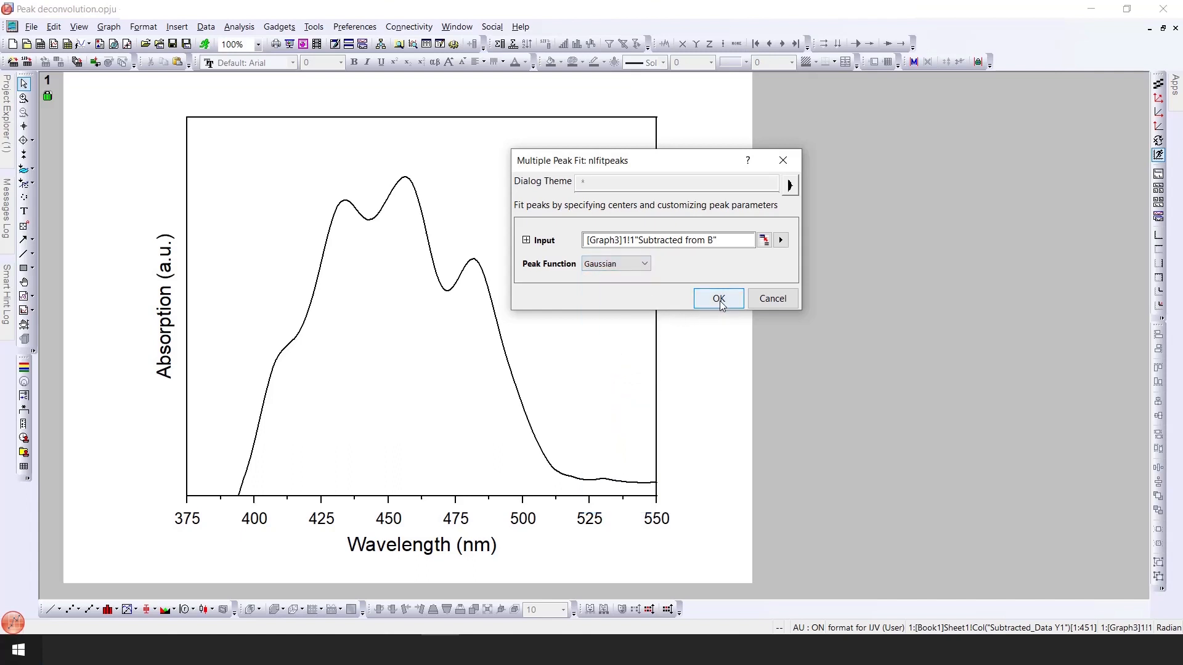
{"action": "left_click", "coordinate": [719, 298]}
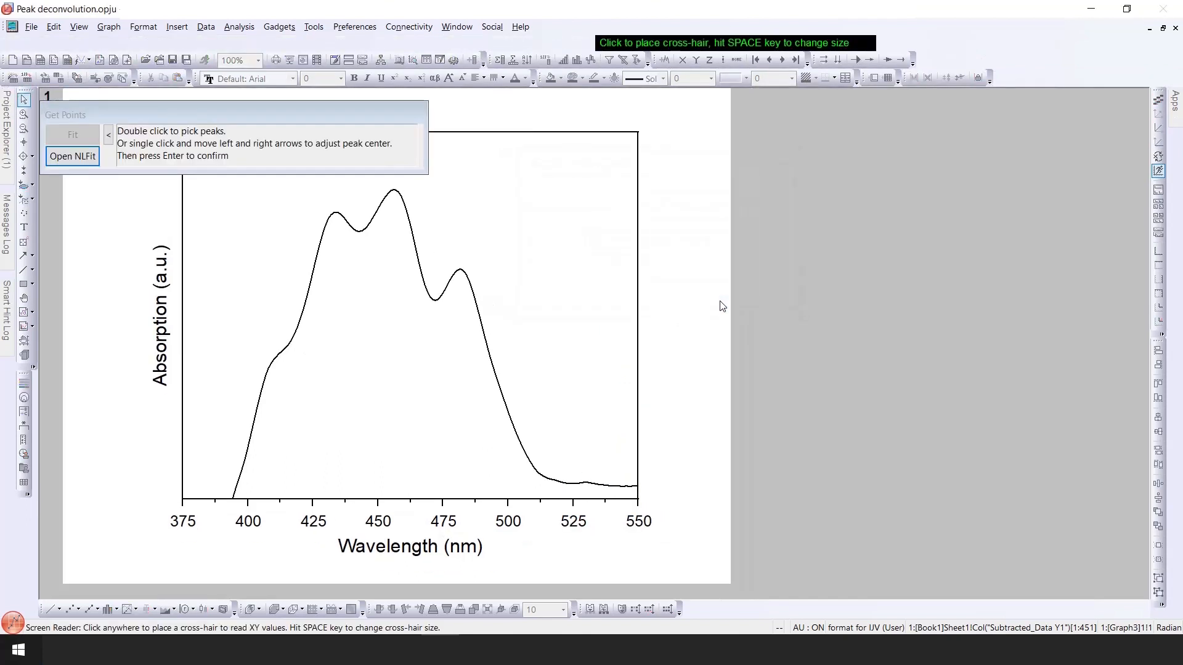
{"action": "mouse_move", "coordinate": [171, 163]}
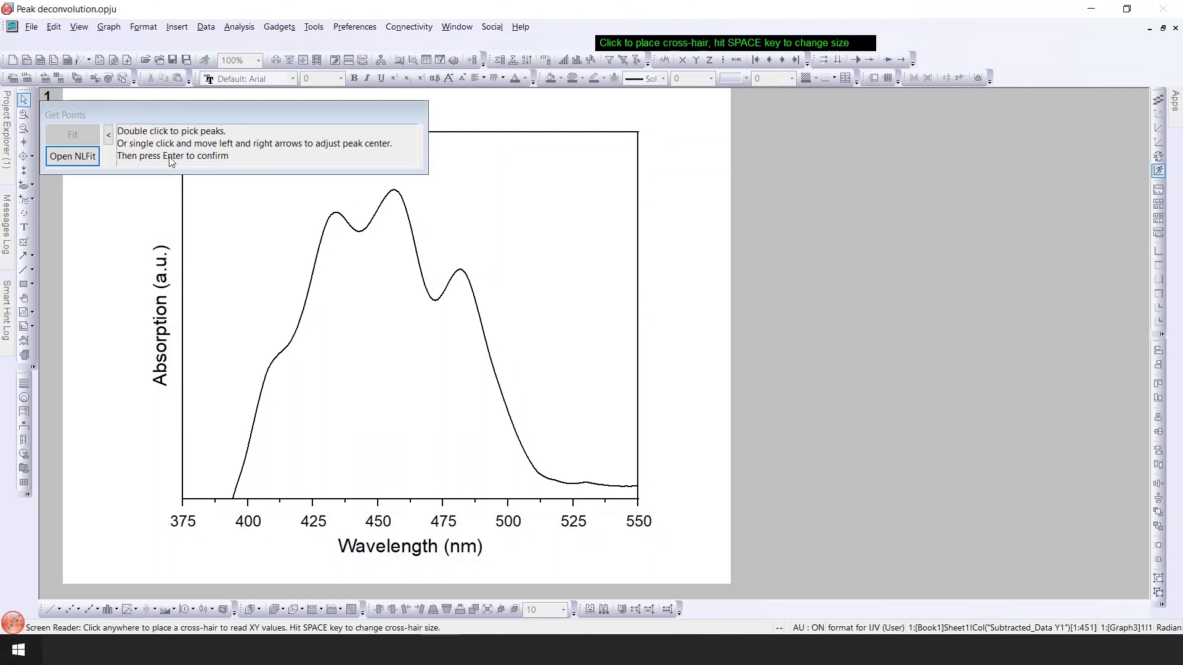
{"action": "mouse_move", "coordinate": [168, 158]}
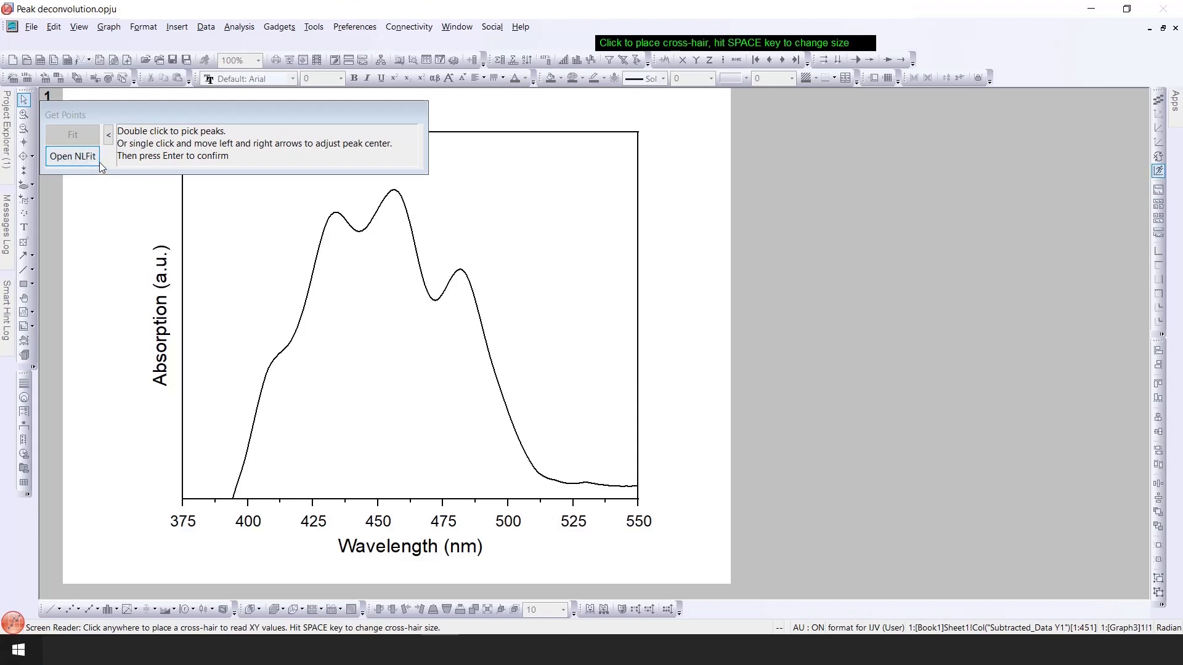
{"action": "mouse_move", "coordinate": [159, 174]}
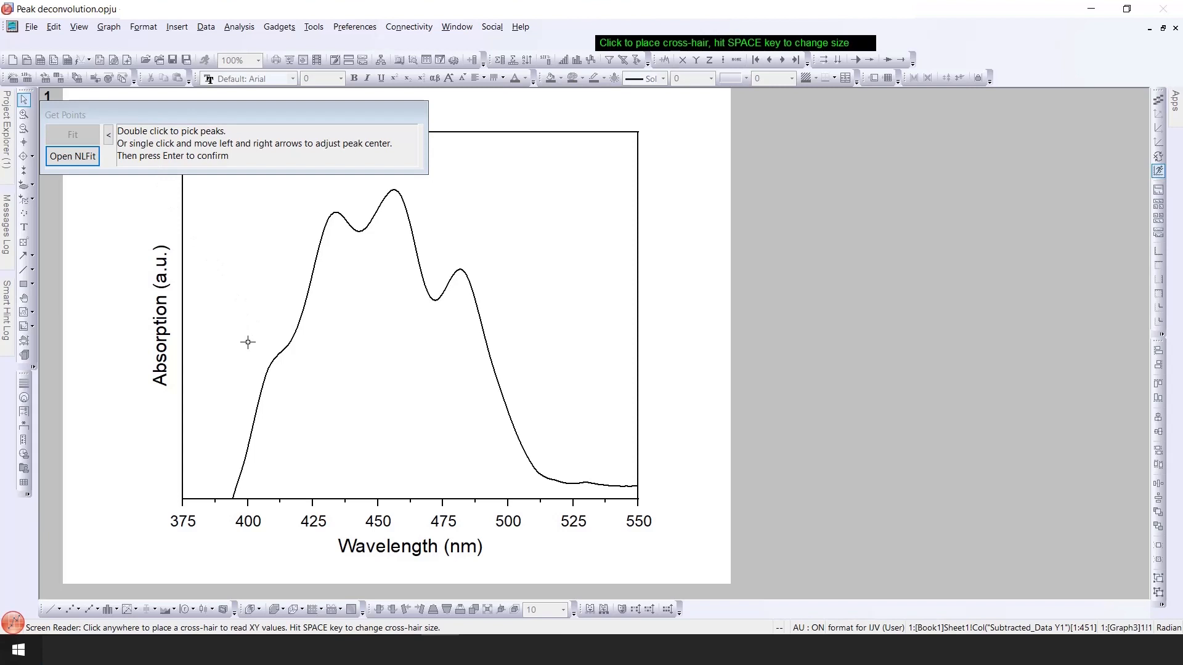
{"action": "mouse_move", "coordinate": [270, 356]}
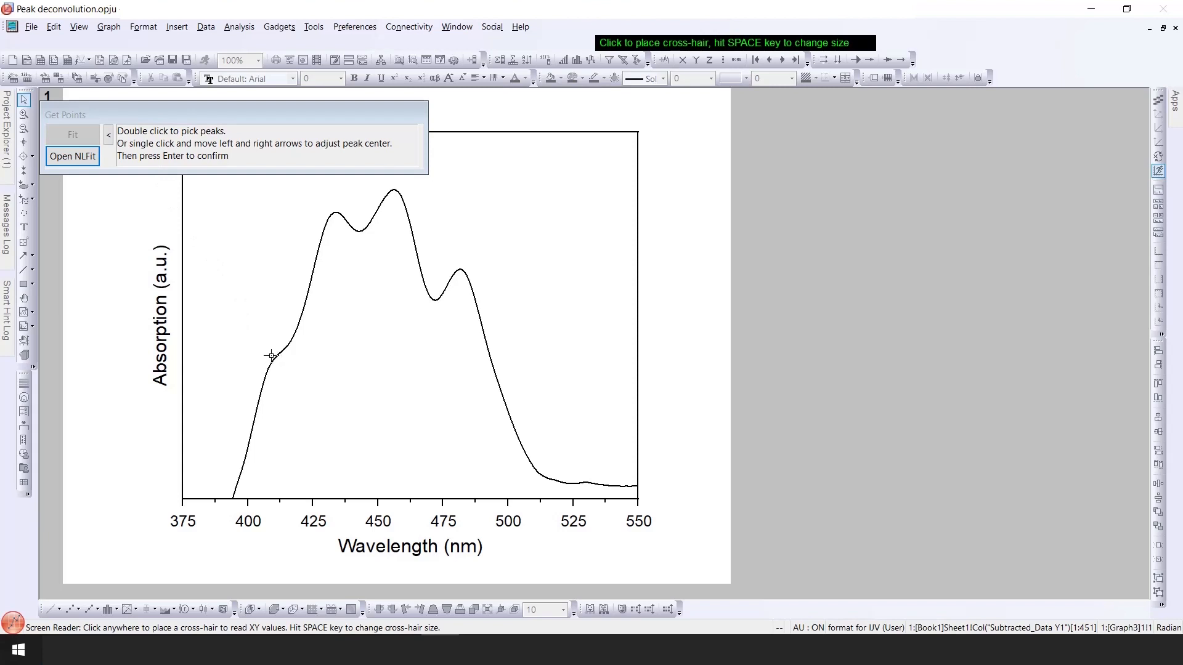
Pick the four peak maxima near 409, 432, 457 and 482 nm and proceed to NLFit
{"action": "double_click", "coordinate": [268, 356]}
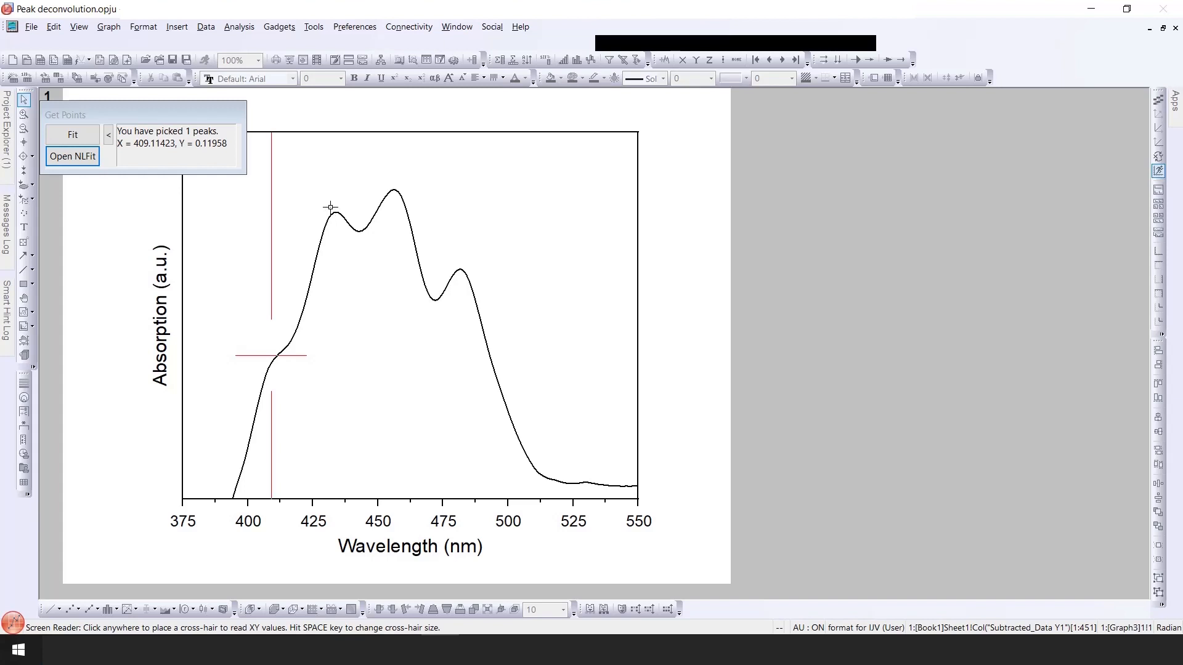
{"action": "left_click", "coordinate": [397, 186]}
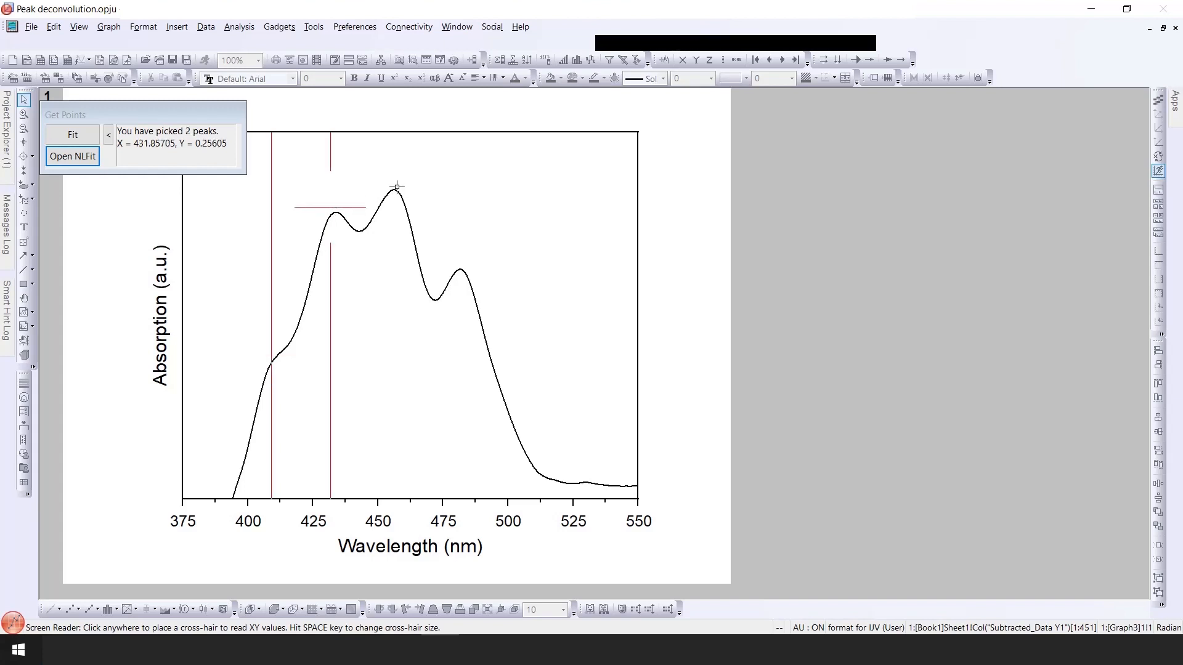
{"action": "left_click", "coordinate": [396, 187]}
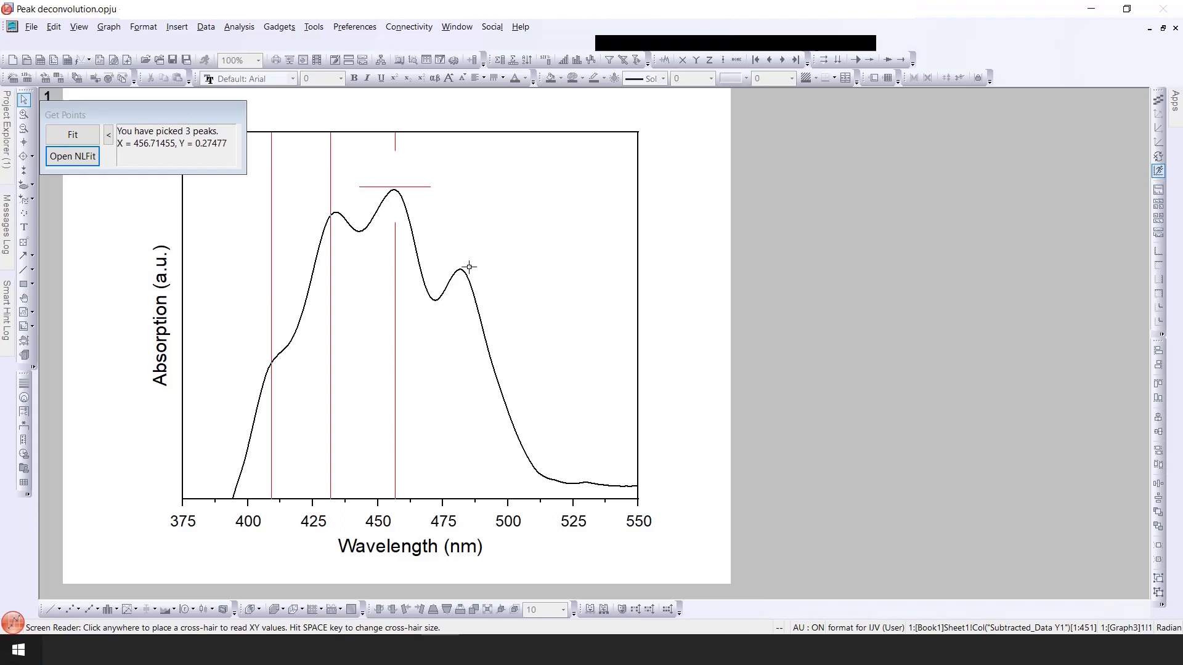
{"action": "left_click", "coordinate": [458, 266]}
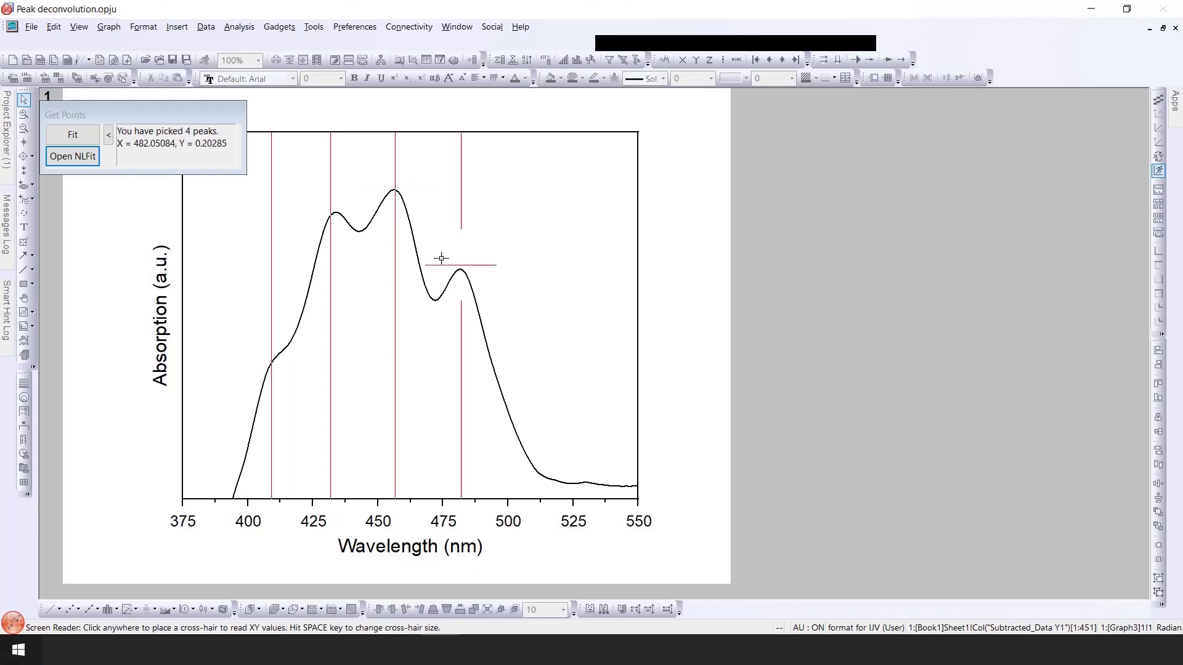
{"action": "mouse_move", "coordinate": [74, 167]}
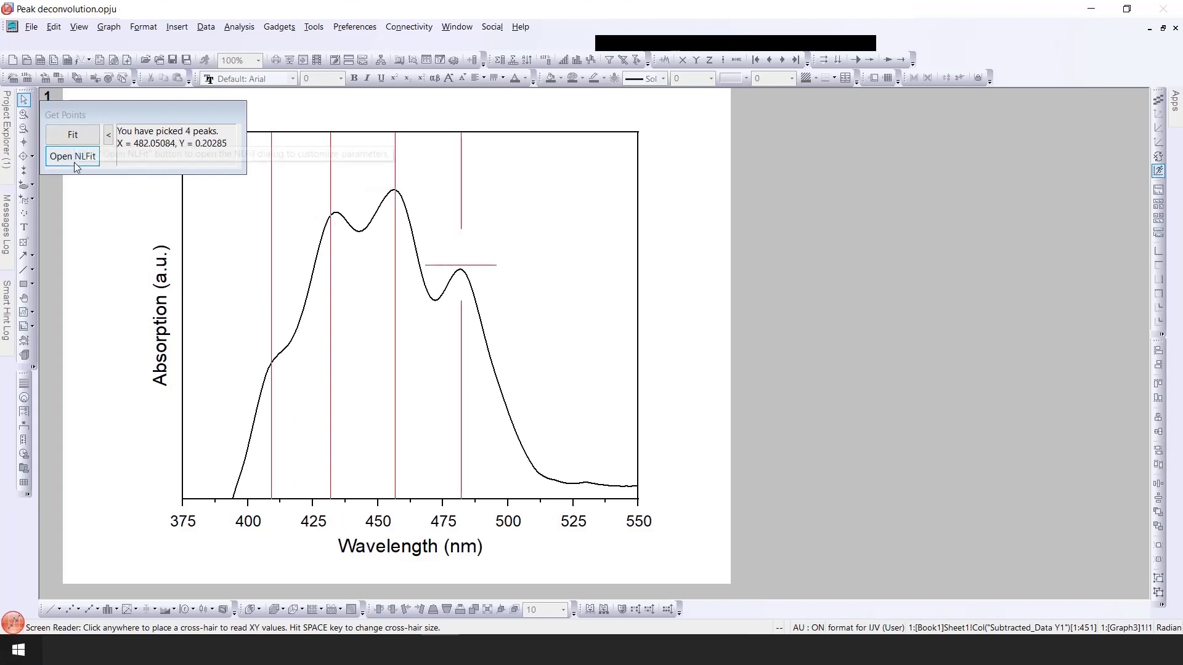
{"action": "left_click", "coordinate": [72, 156]}
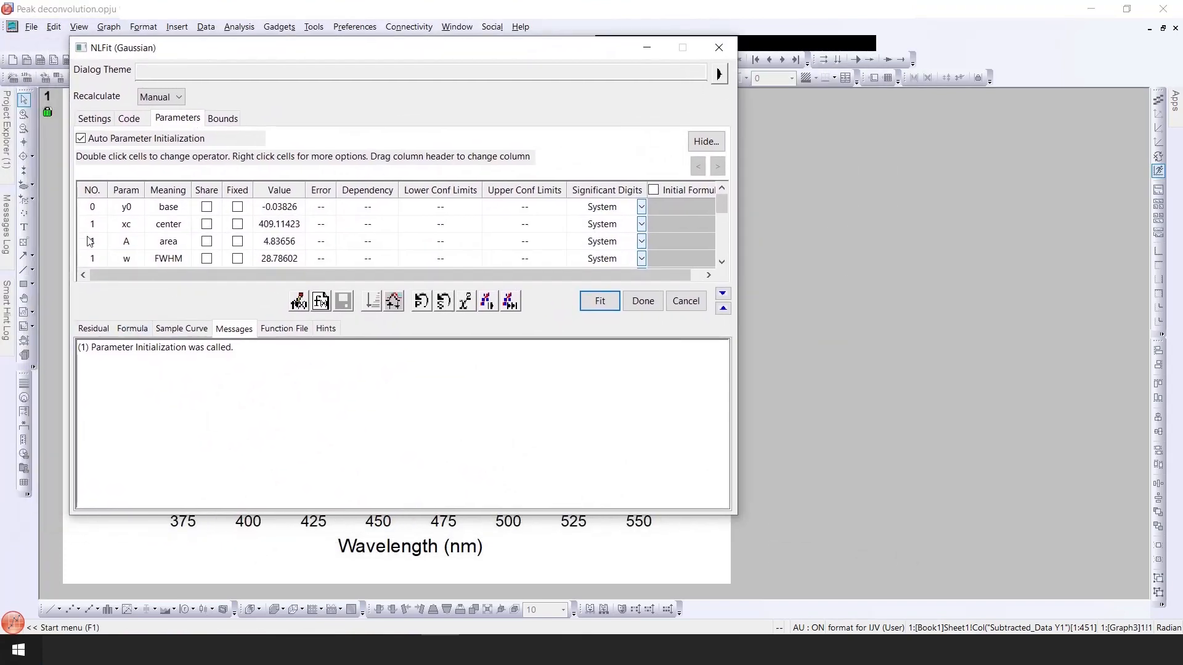
Review the Gaussian formula and its sample curve in the NLFit dialog
{"action": "left_click", "coordinate": [132, 328]}
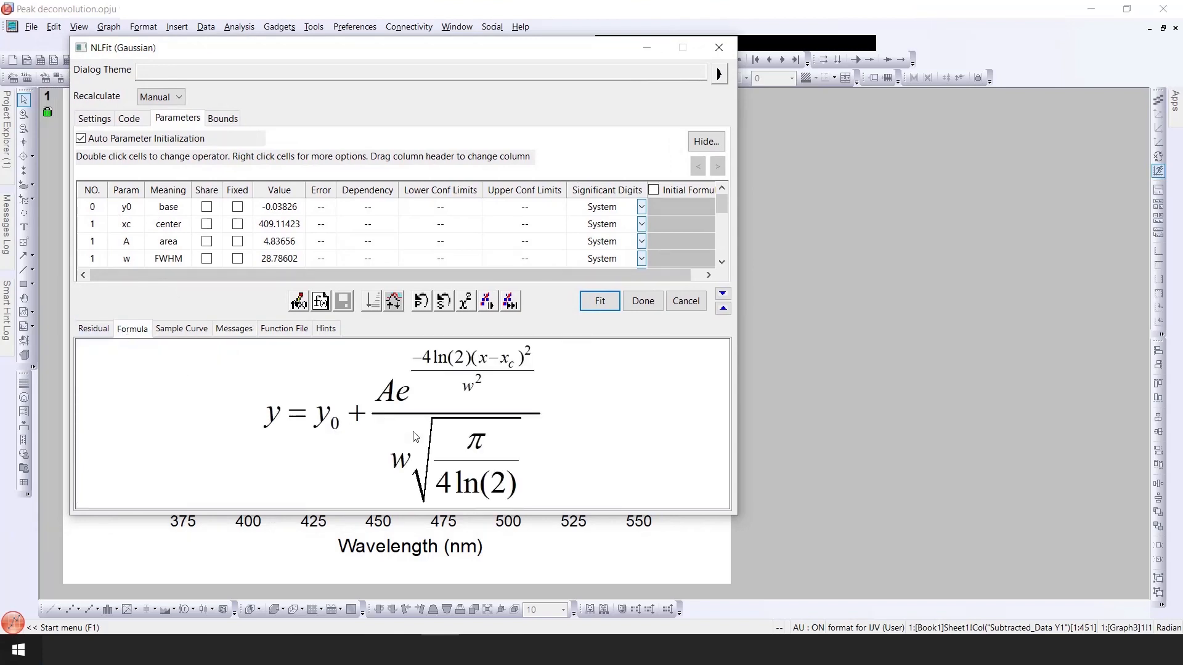
{"action": "mouse_move", "coordinate": [345, 431]}
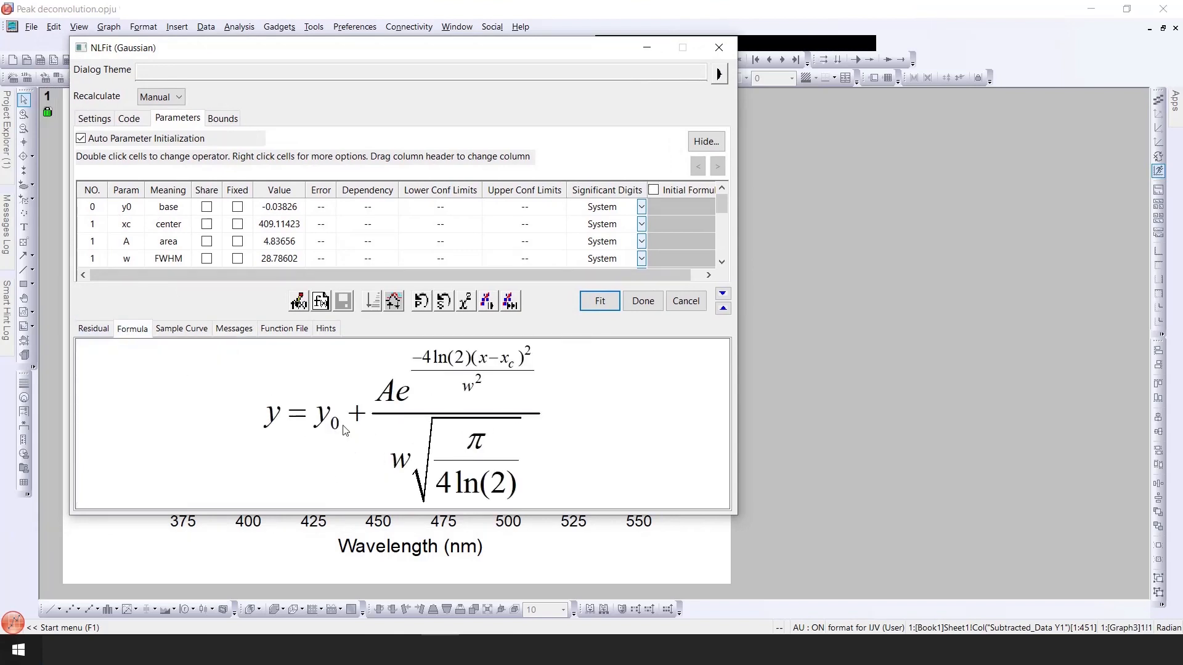
{"action": "left_click", "coordinate": [181, 328]}
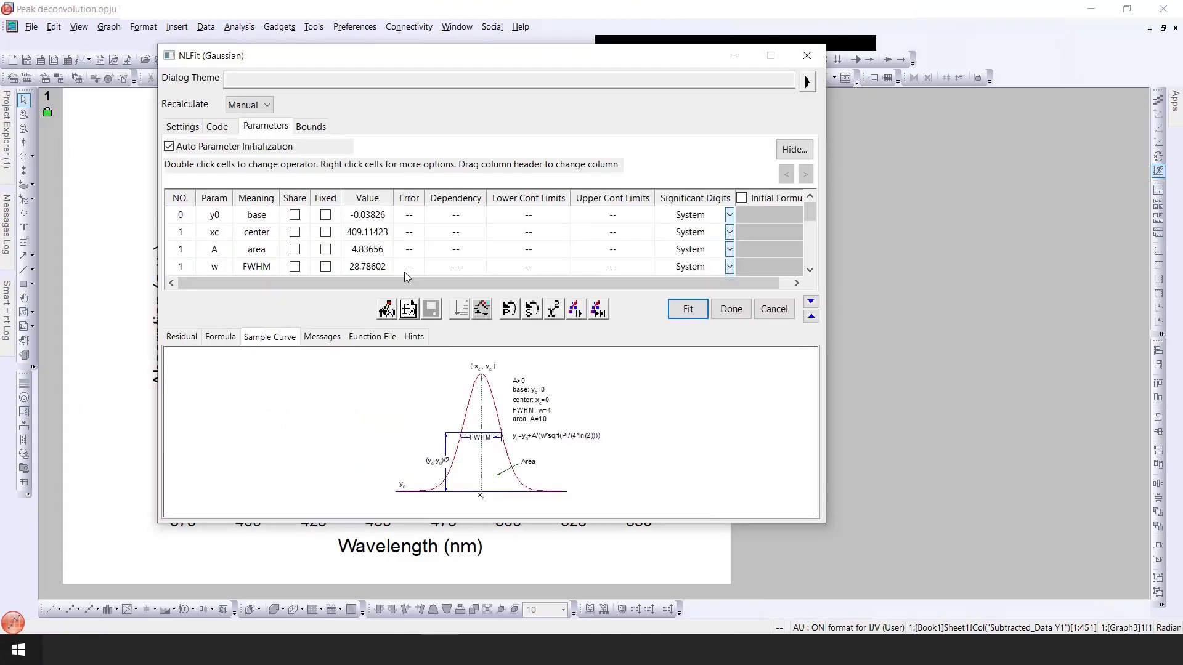
{"action": "mouse_move", "coordinate": [568, 327]}
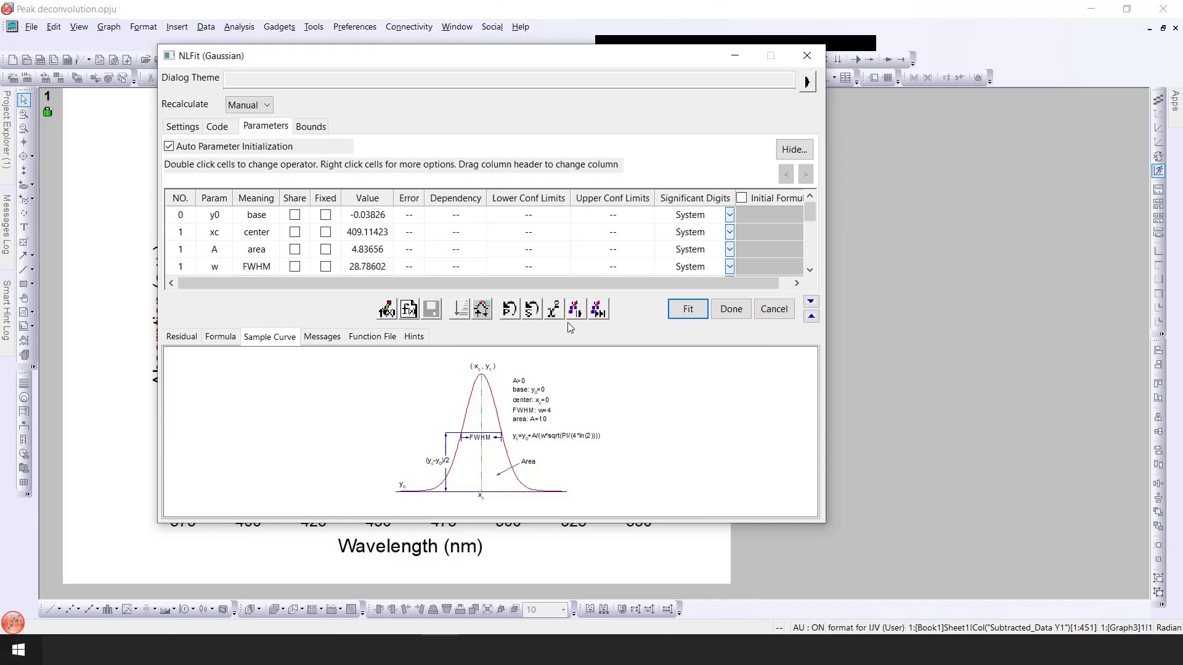
{"action": "mouse_move", "coordinate": [577, 310]}
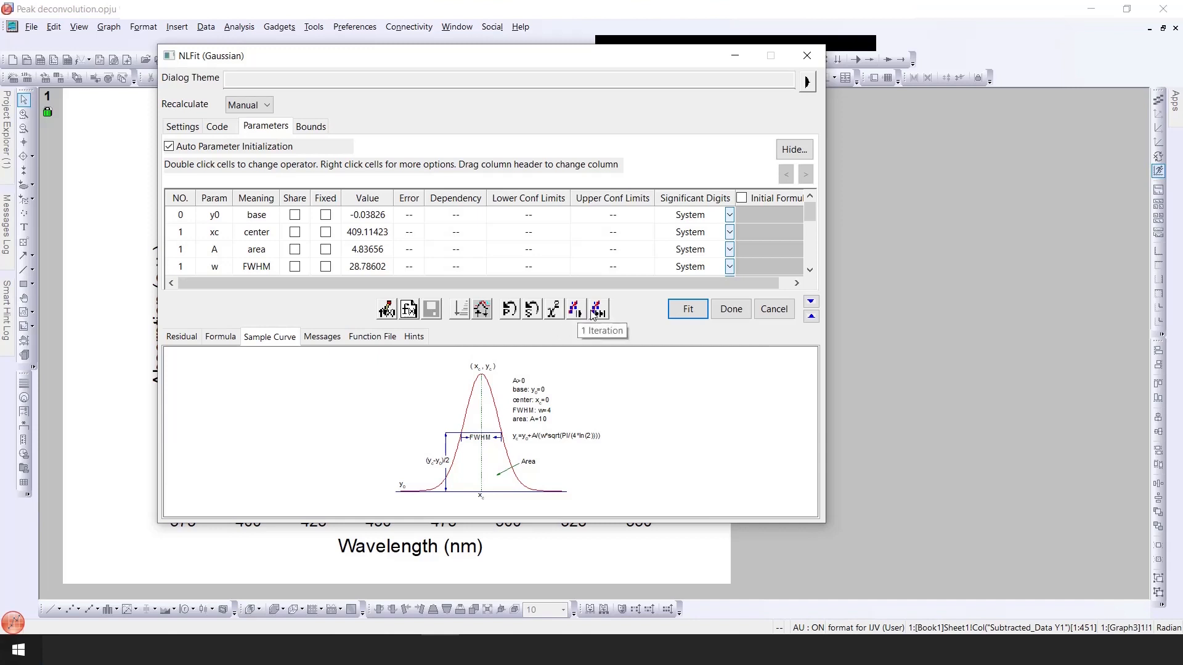
{"action": "mouse_move", "coordinate": [599, 310]}
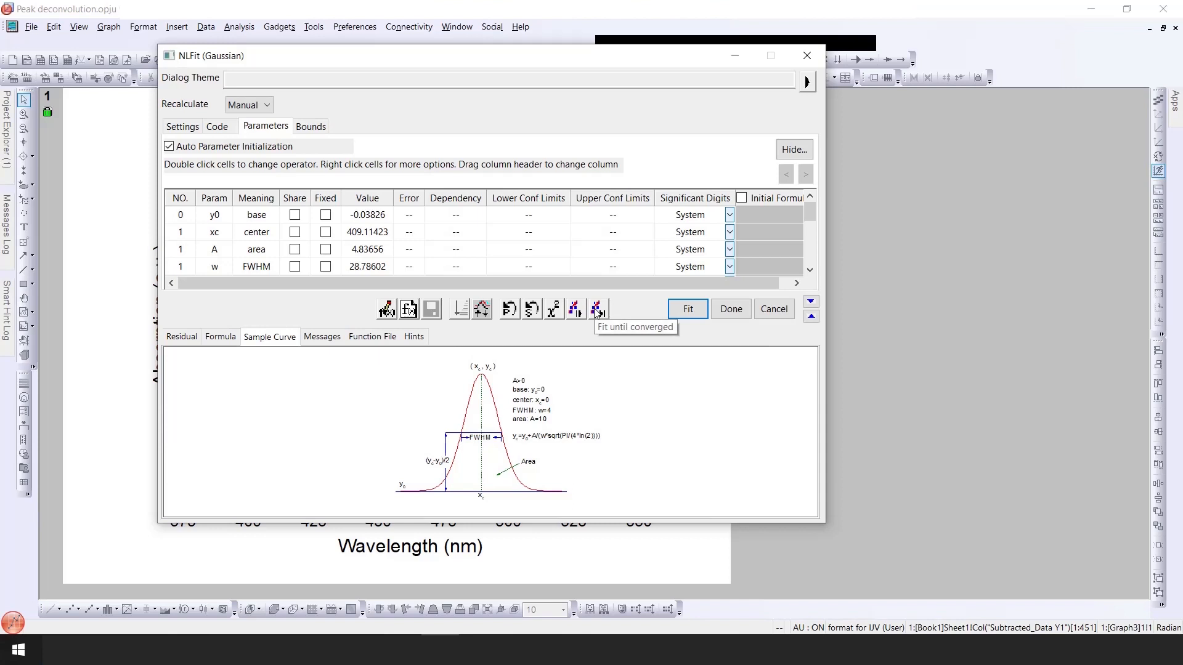
{"action": "mouse_move", "coordinate": [555, 203]}
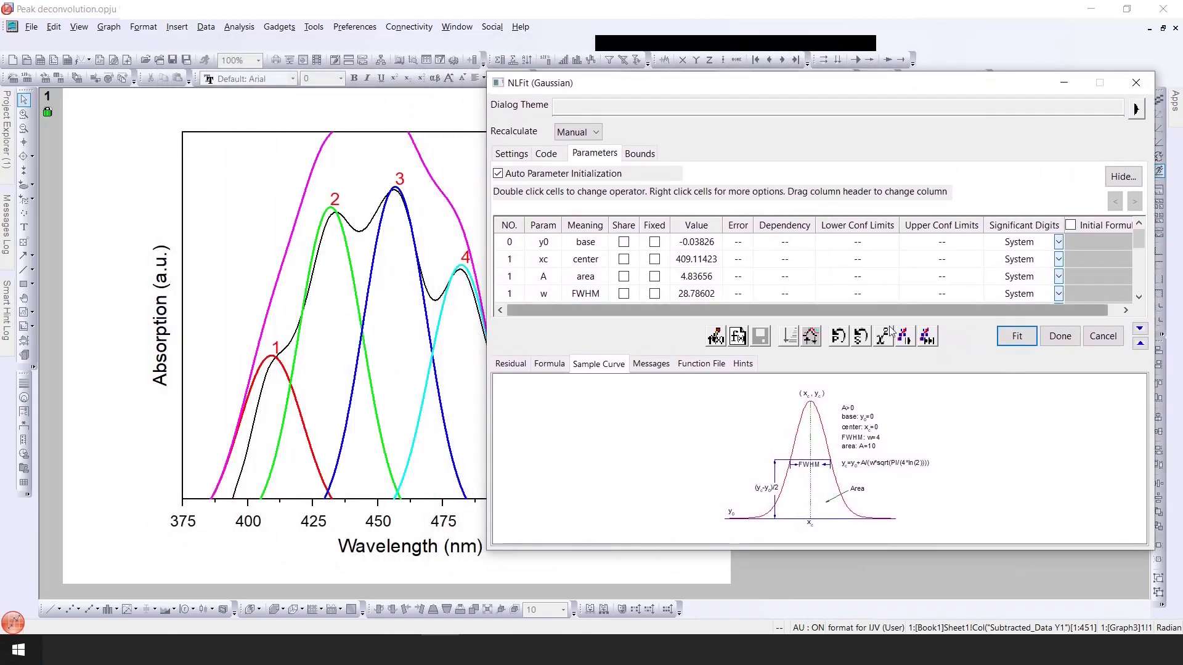
Run two single iterations, then fit until the four-Gaussian result converges
{"action": "left_click", "coordinate": [904, 335]}
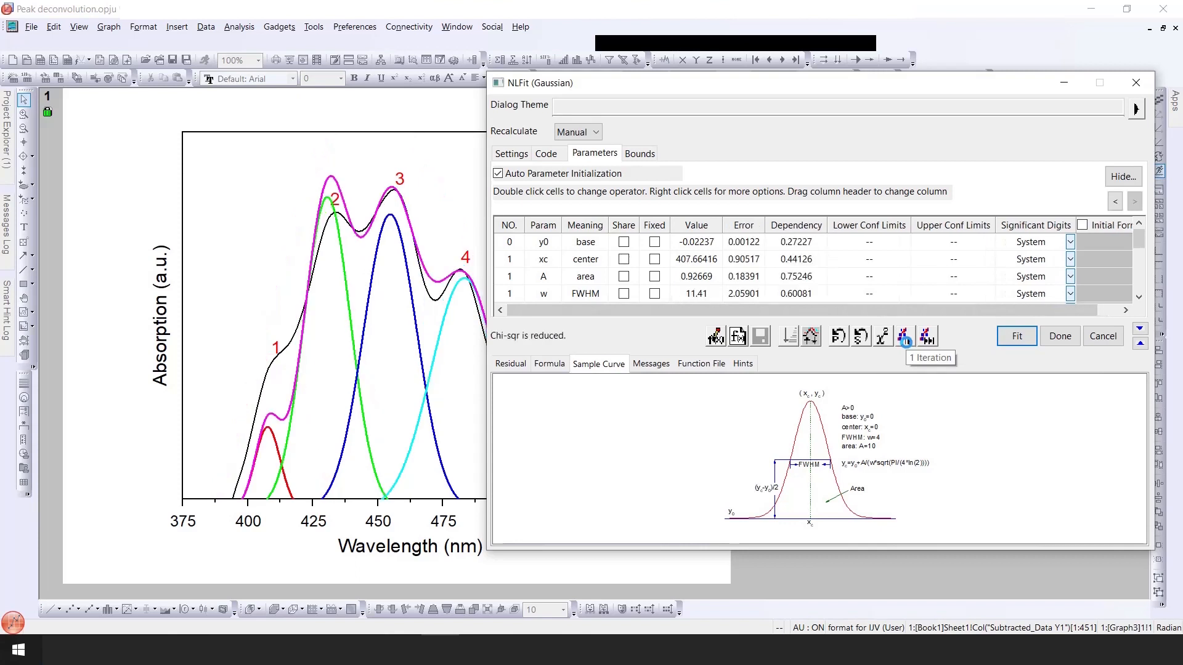
{"action": "left_click", "coordinate": [905, 337]}
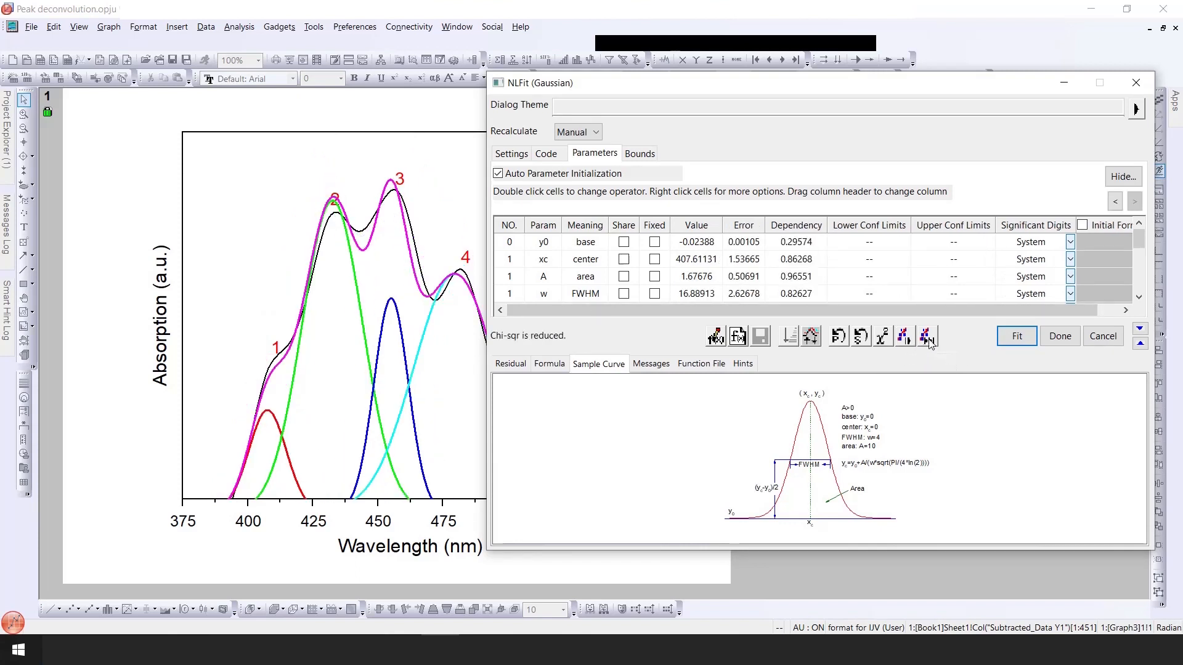
{"action": "left_click", "coordinate": [927, 335]}
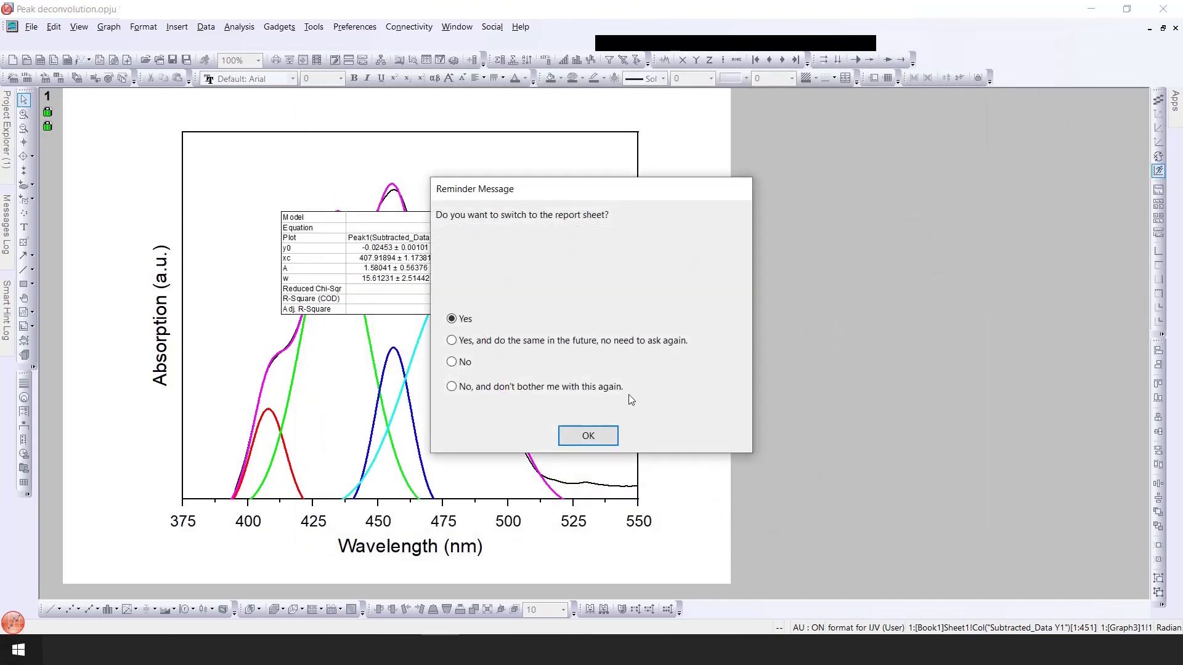
Accept the reminder to view the report sheet, then go back to the fitted graph
{"action": "left_click", "coordinate": [588, 437]}
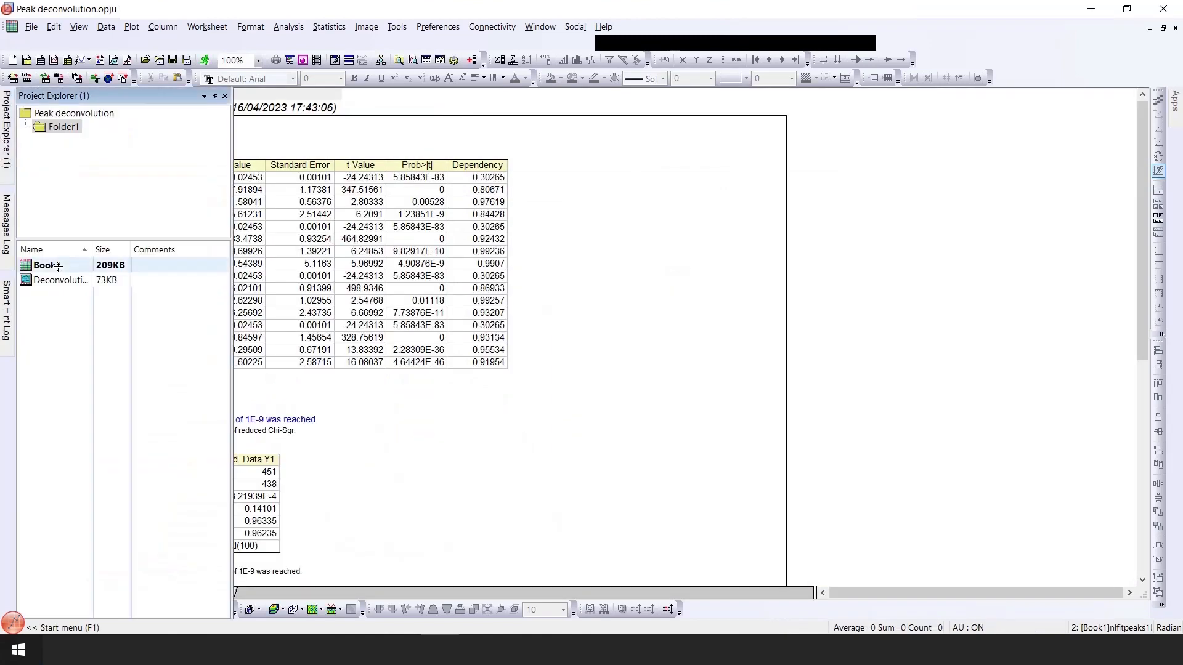
{"action": "left_click", "coordinate": [56, 281]}
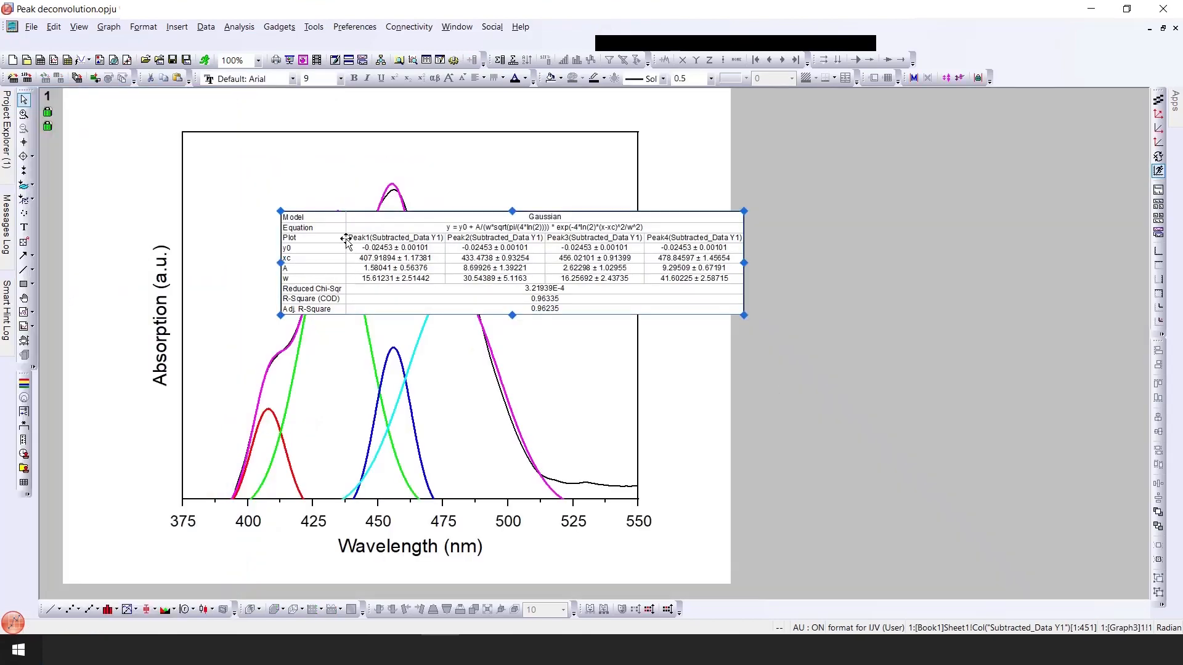
{"action": "mouse_move", "coordinate": [377, 249]}
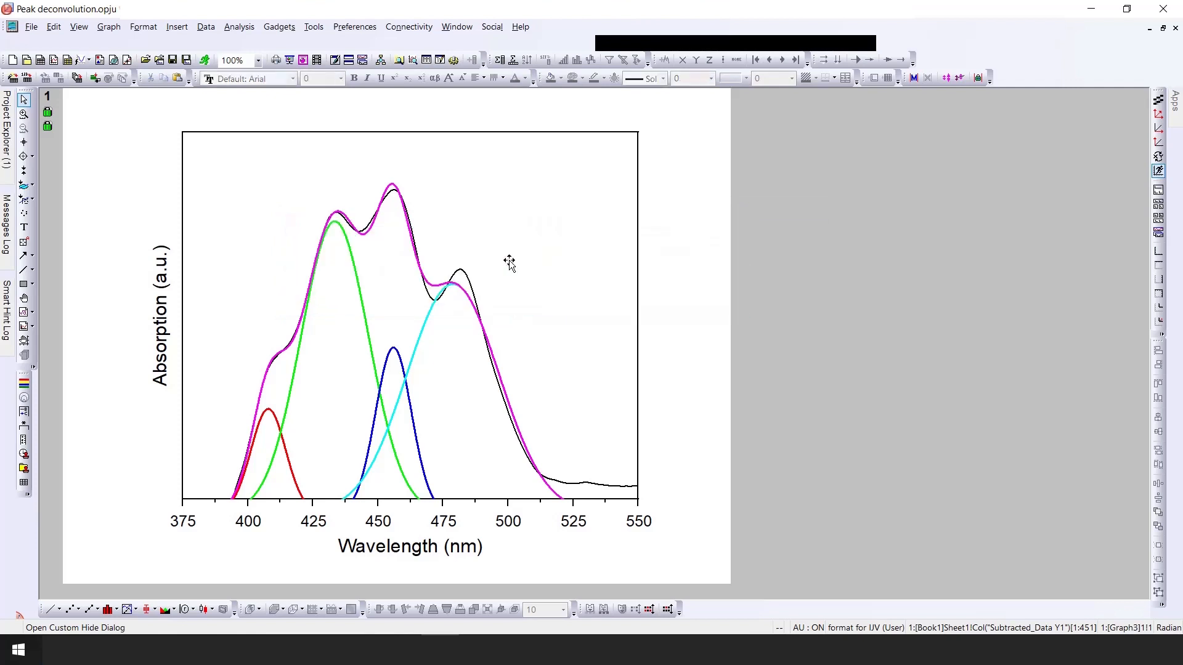
{"action": "mouse_move", "coordinate": [400, 281]}
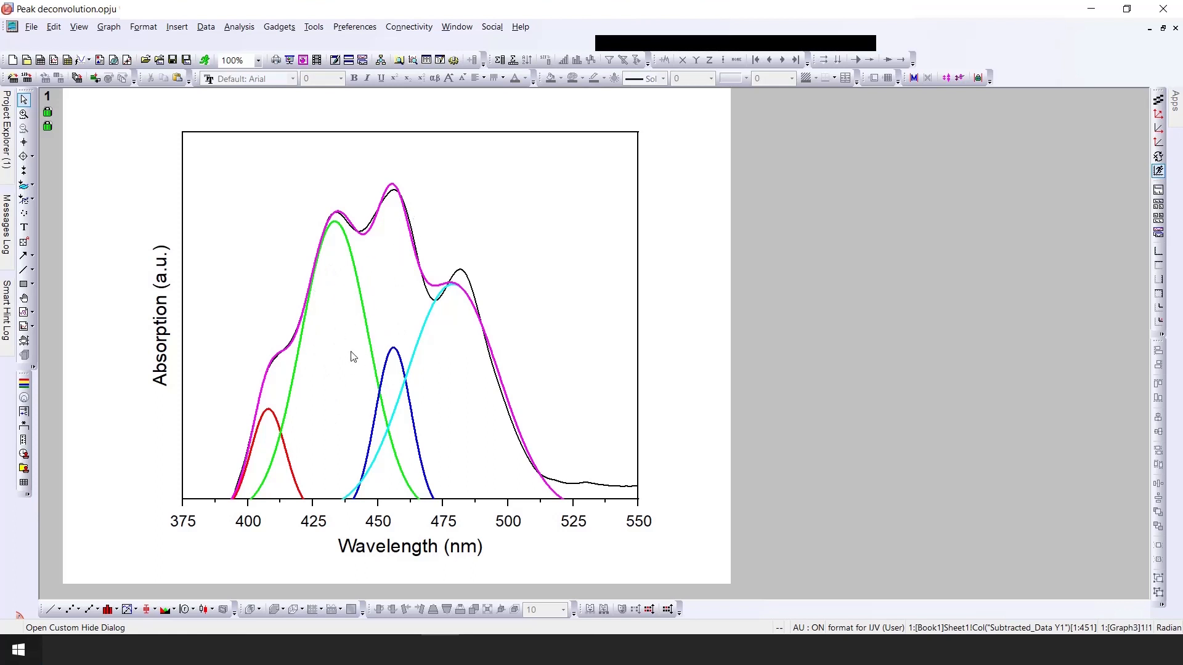
{"action": "mouse_move", "coordinate": [436, 311]}
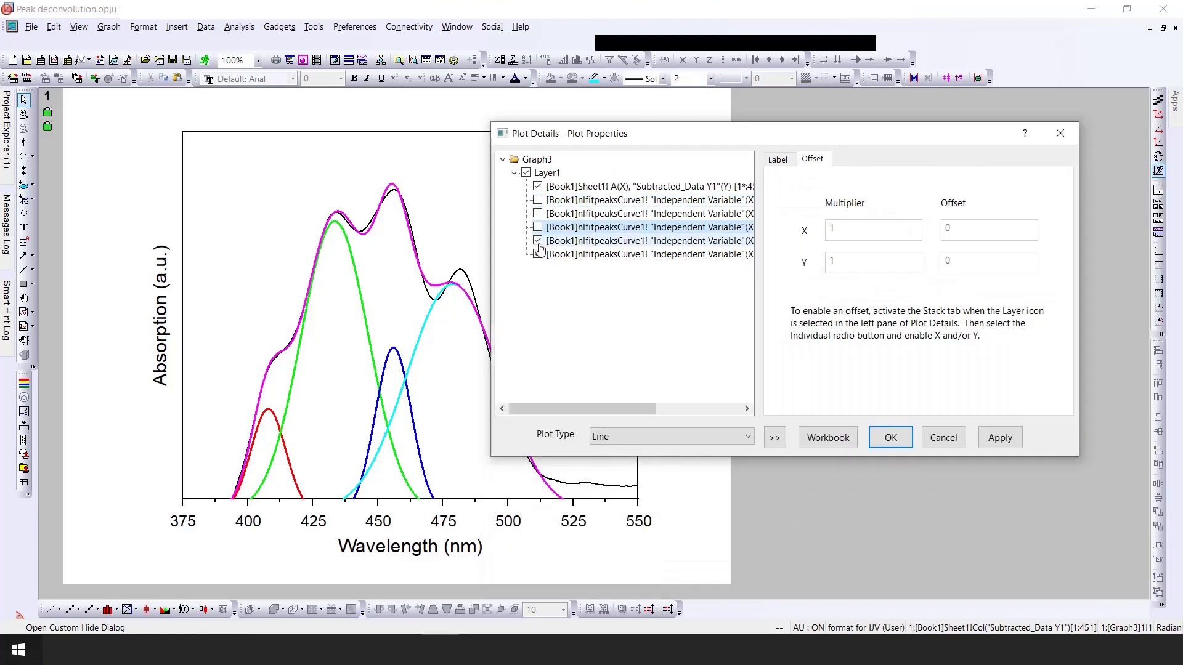
Uncheck the nlfitpeaksCurve1 individual peak plots in Plot Details and apply
{"action": "left_click", "coordinate": [537, 254]}
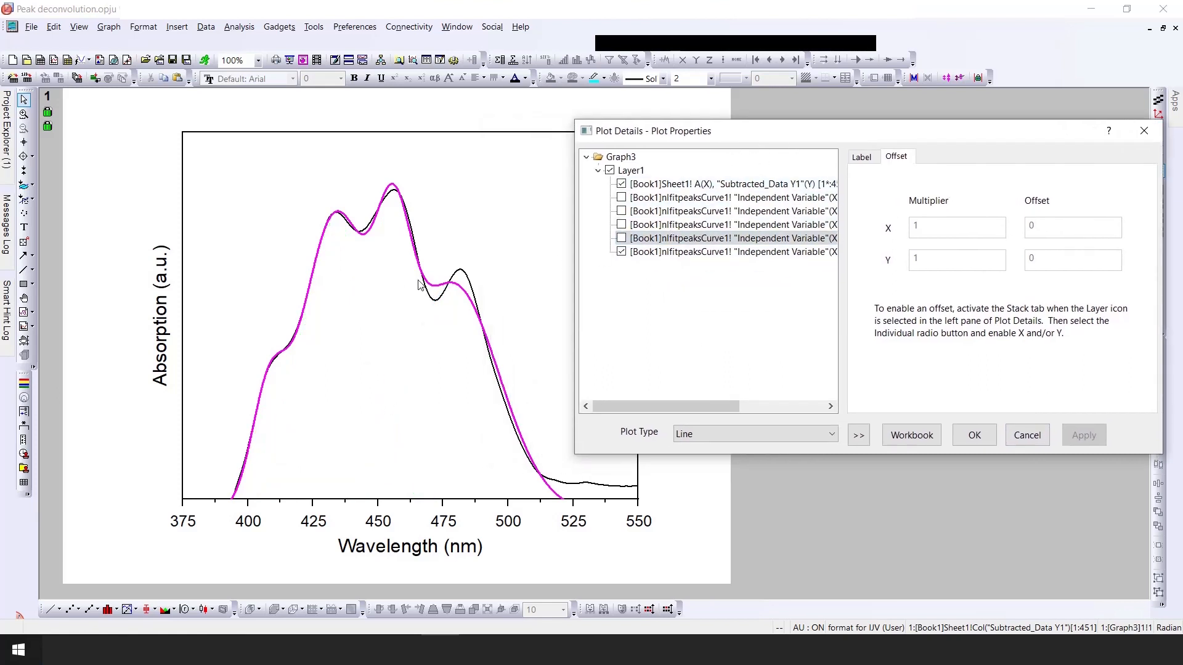
{"action": "mouse_move", "coordinate": [413, 259]}
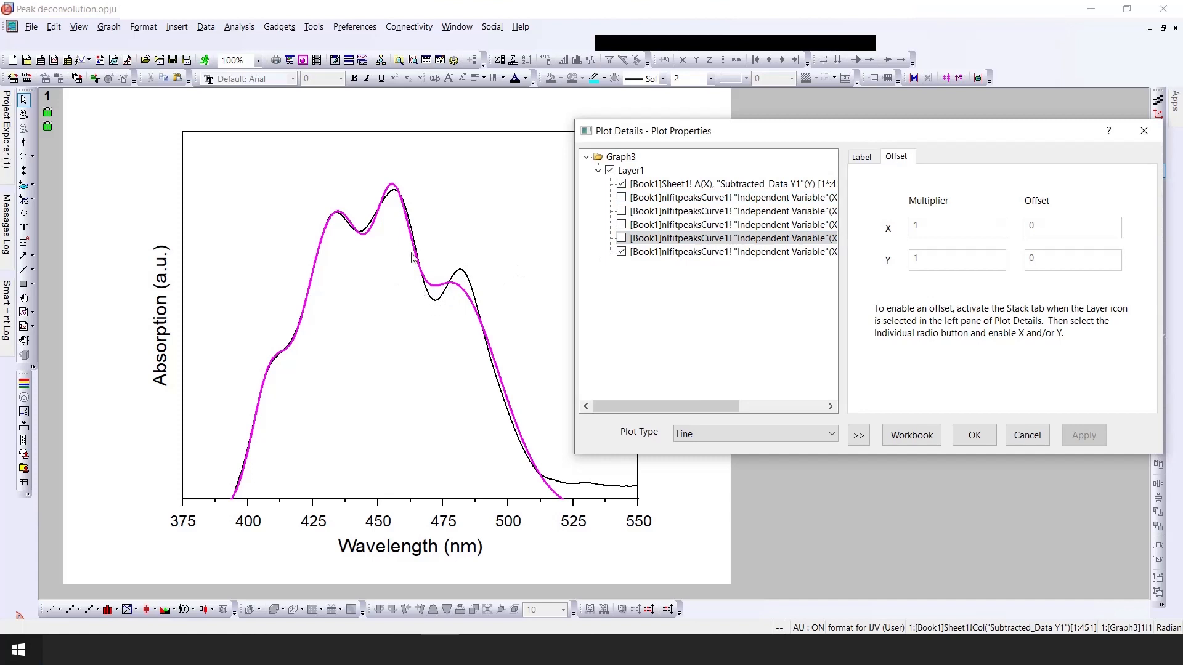
{"action": "mouse_move", "coordinate": [458, 310]}
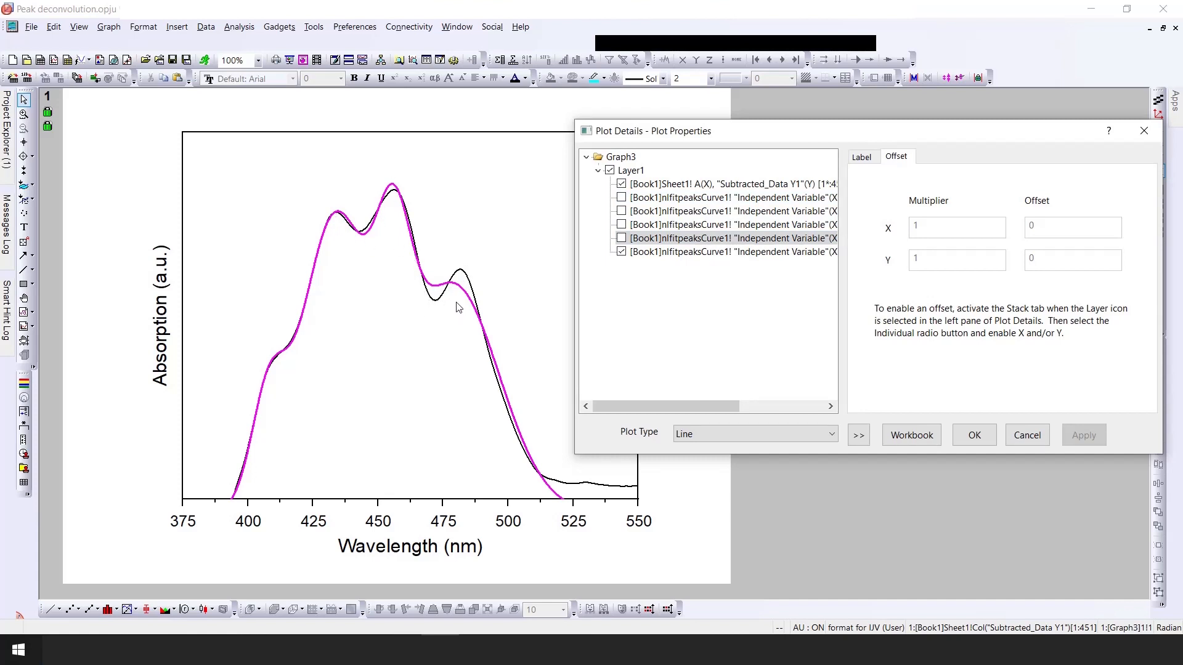
{"action": "left_click", "coordinate": [733, 251]}
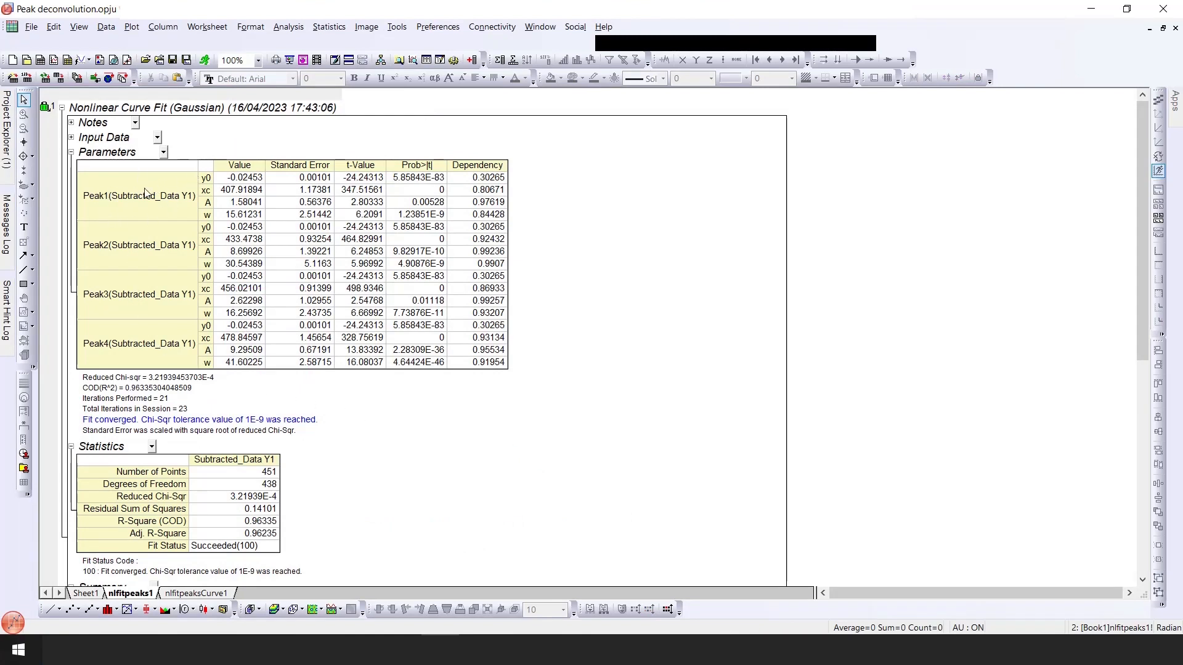
{"action": "mouse_move", "coordinate": [130, 335]}
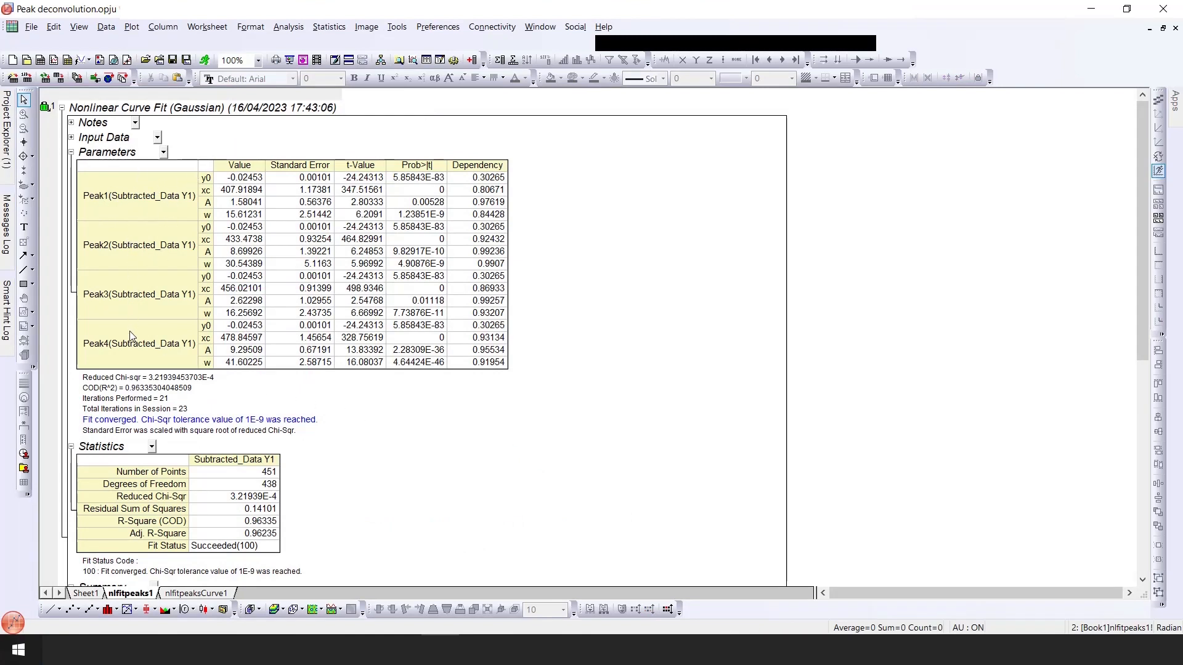
{"action": "mouse_move", "coordinate": [547, 428]}
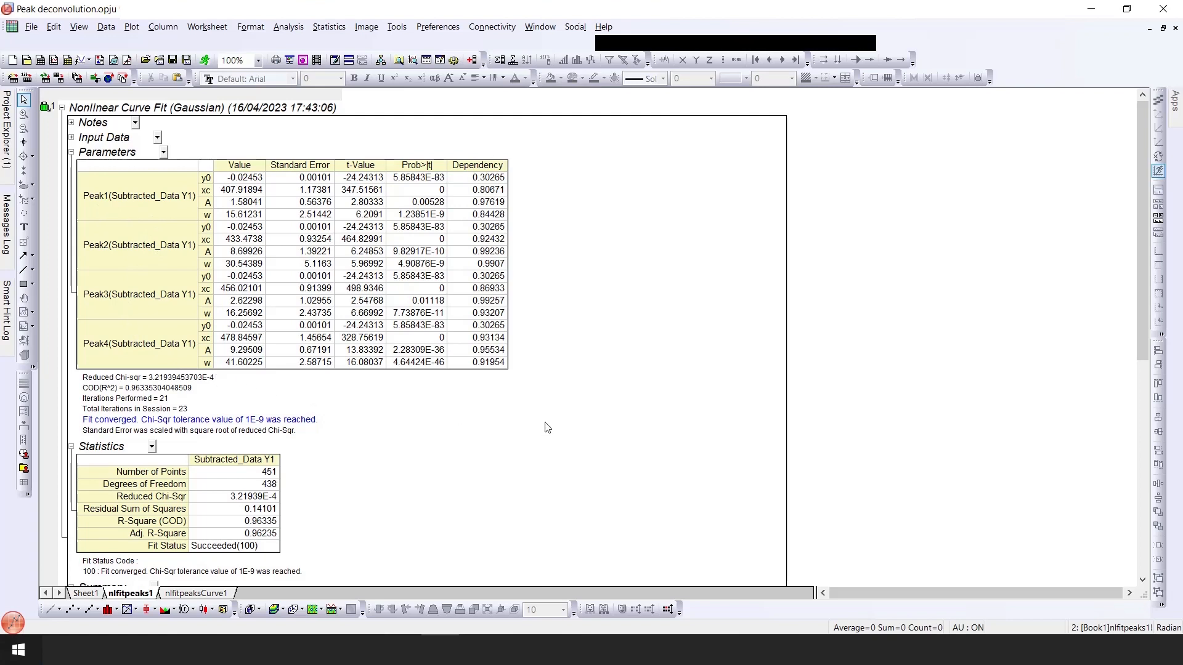
{"action": "mouse_move", "coordinate": [541, 419]}
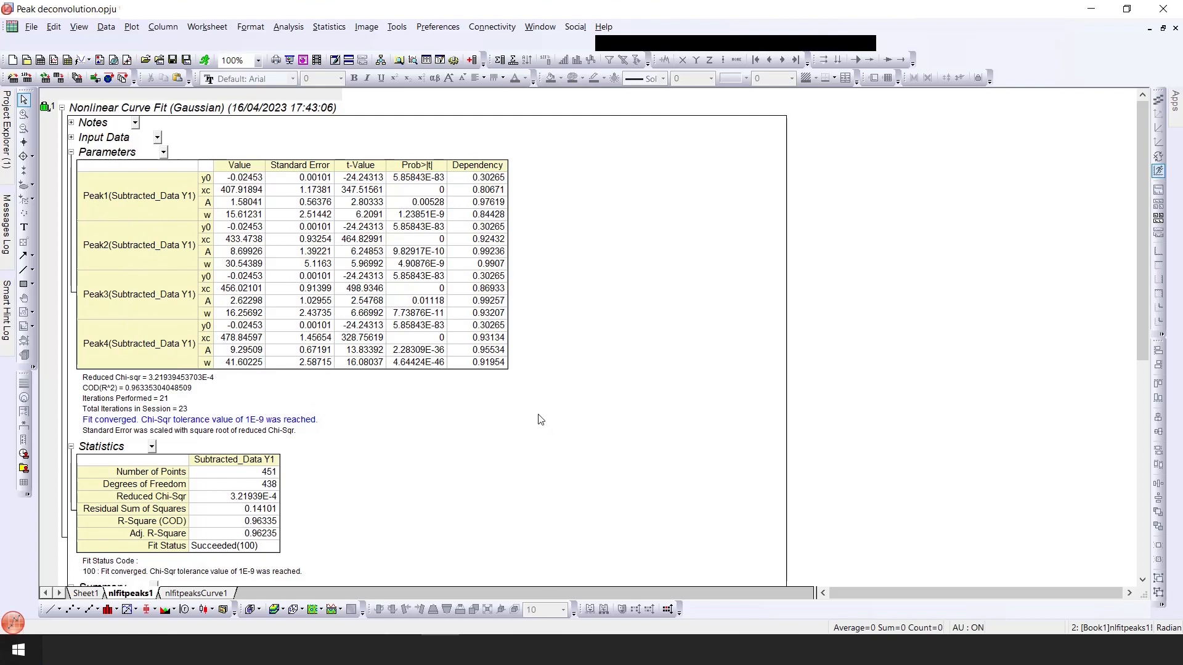